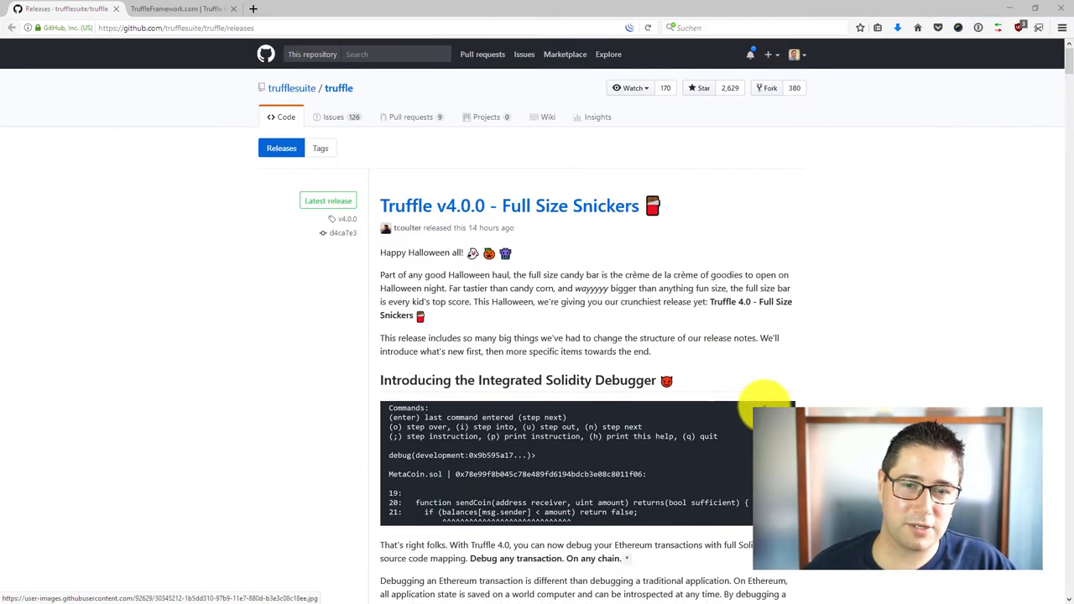
# - Install truffle 4.0.0 globally with npm install -g truffle after reviewing the folder listing
pyautogui.scroll(-3)
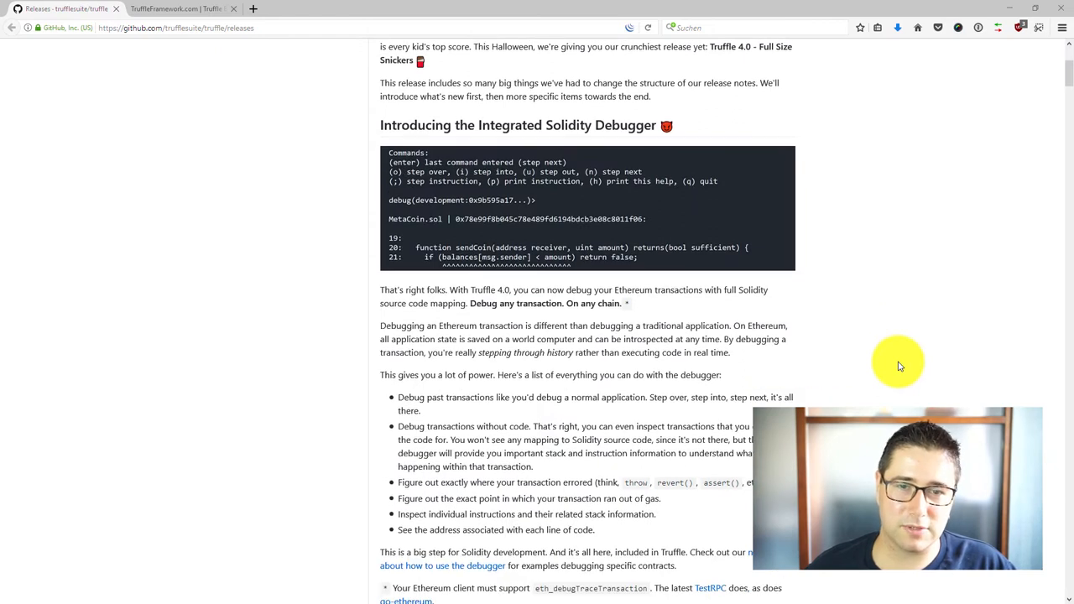
pyautogui.scroll(-3)
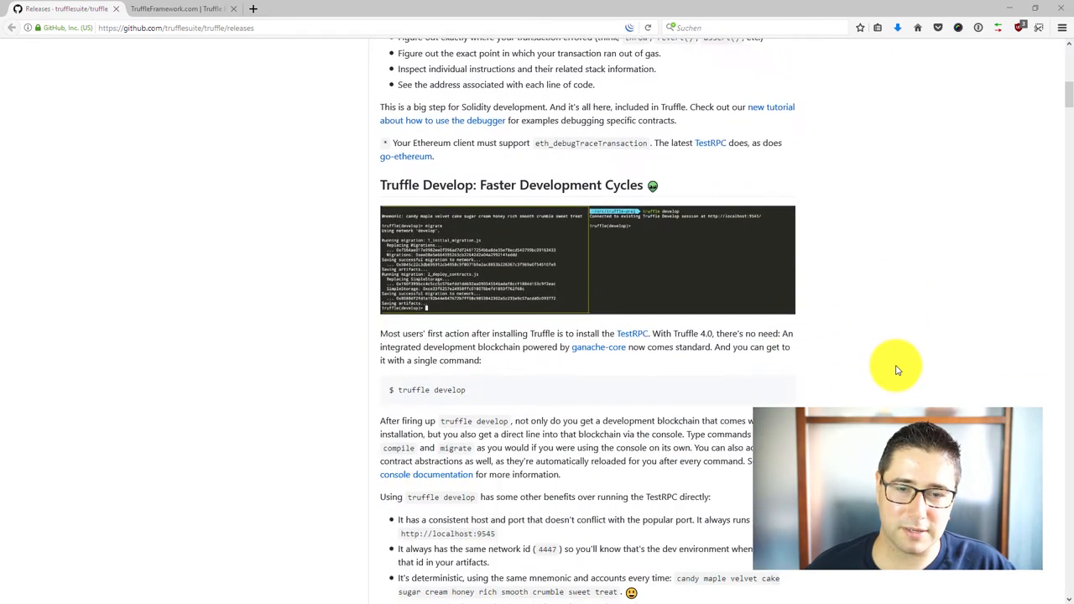
pyautogui.scroll(-3)
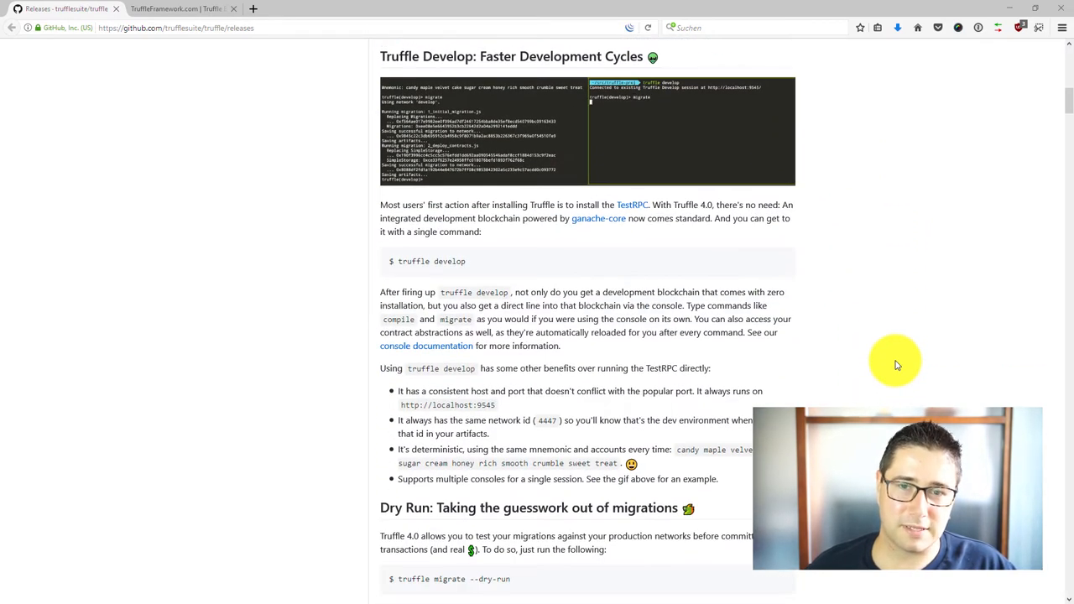
pyautogui.scroll(-3)
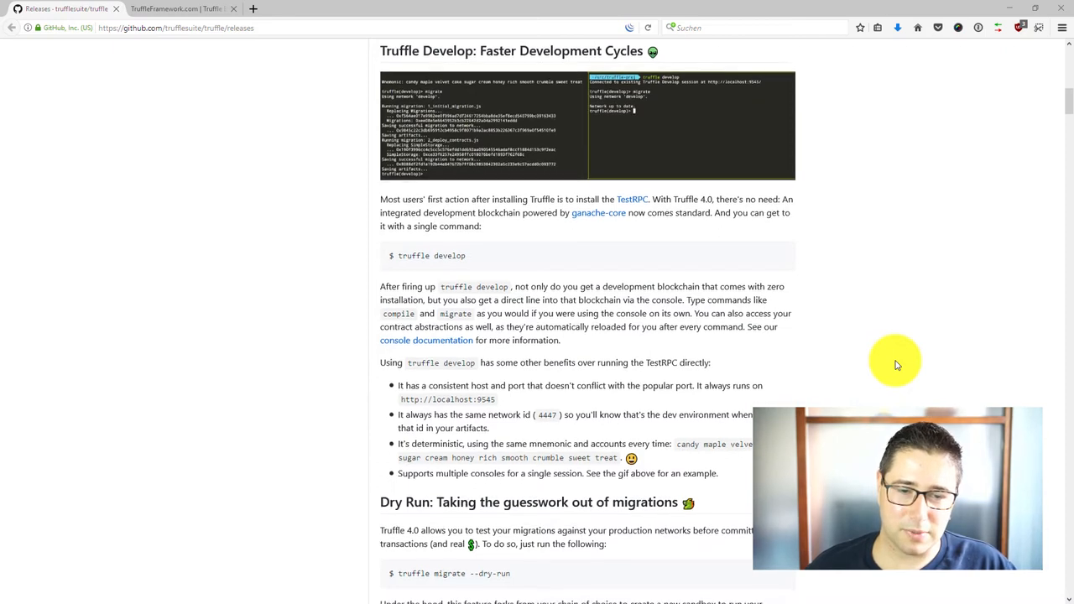
pyautogui.scroll(-3)
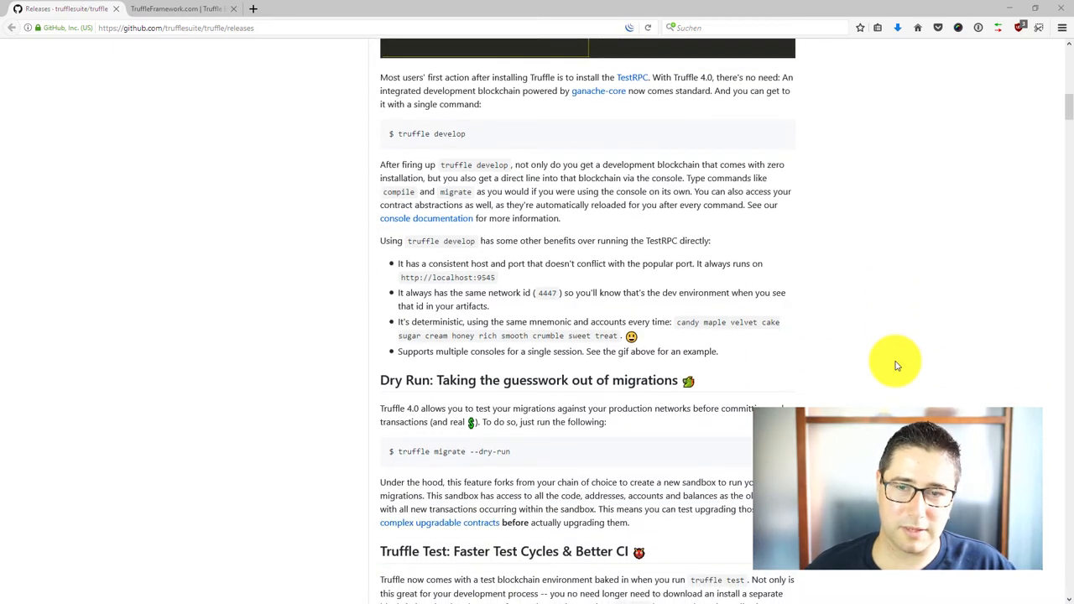
pyautogui.scroll(-3)
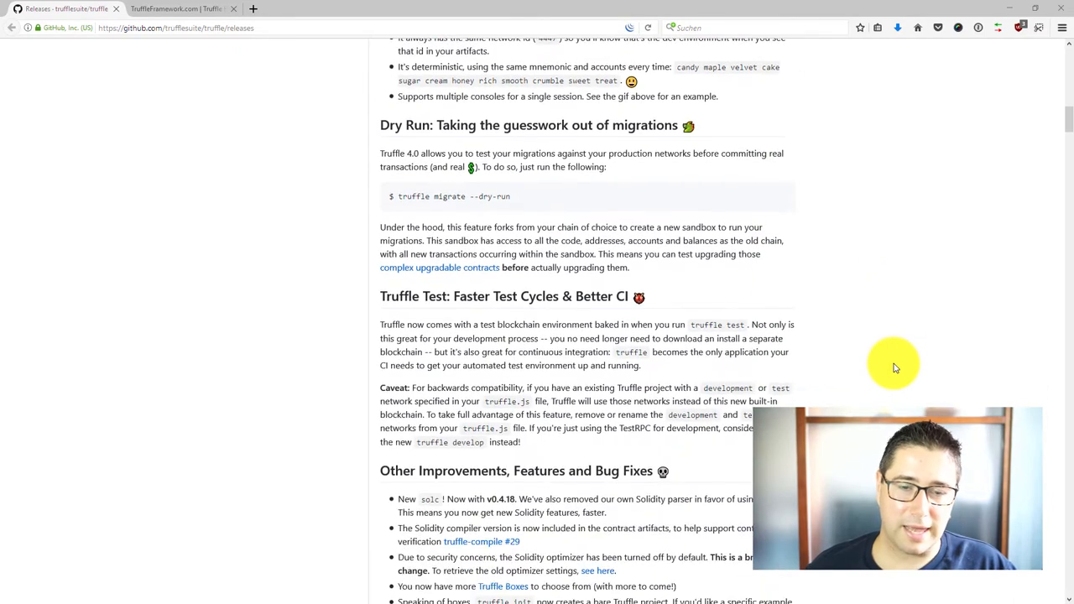
pyautogui.scroll(-3)
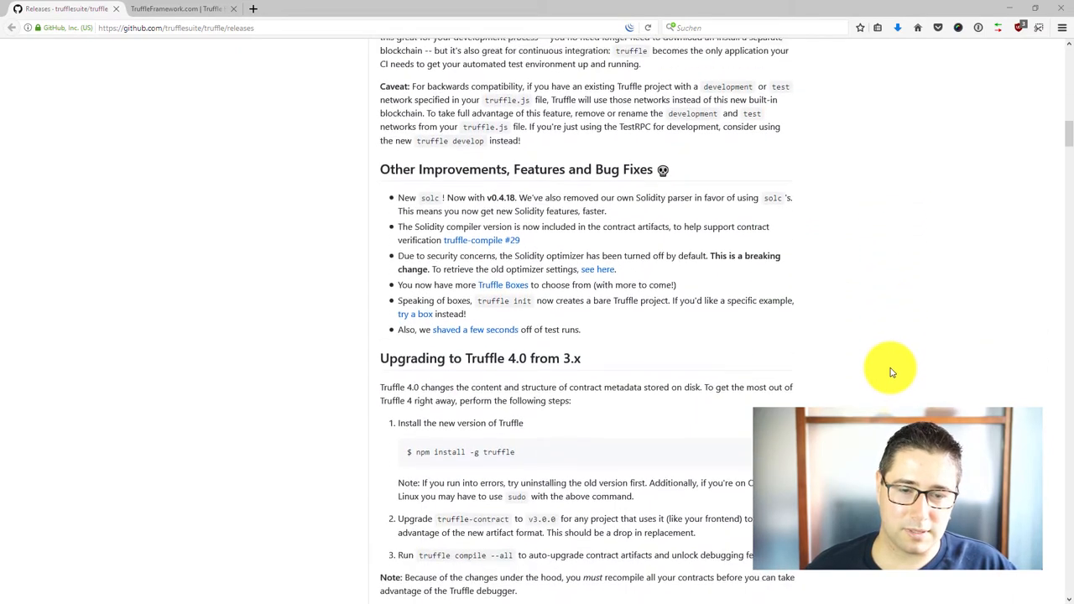
pyautogui.scroll(-3)
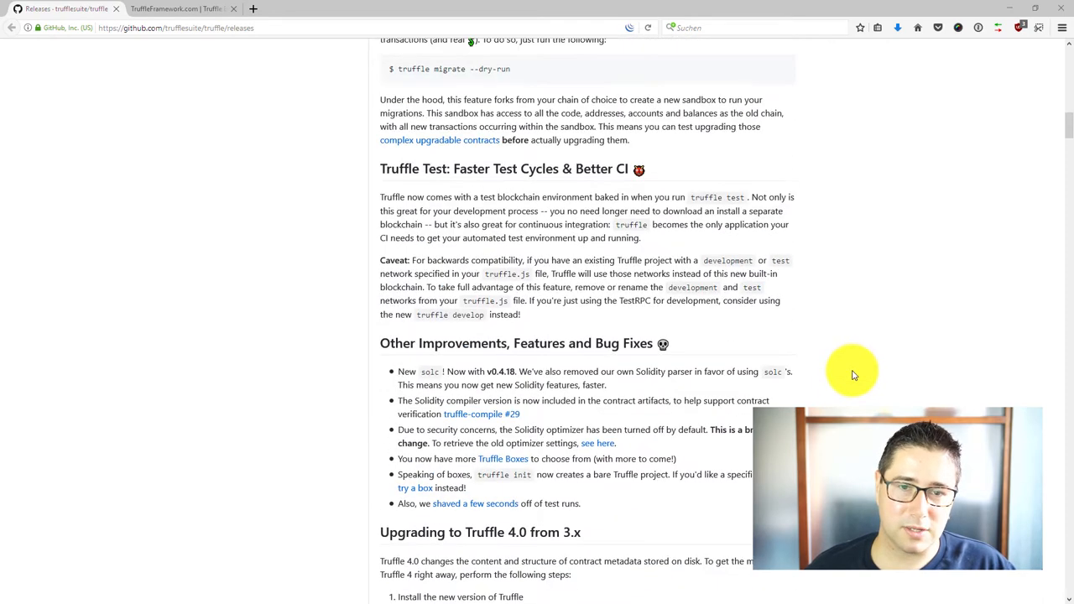
pyautogui.moveTo(785, 238)
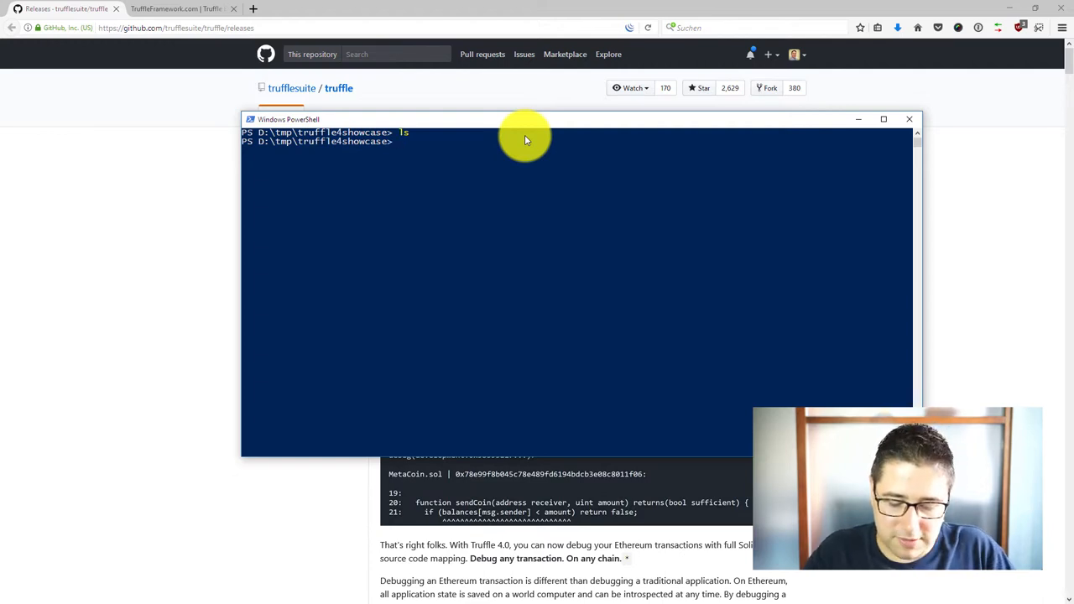
pyautogui.write('npm install -g')
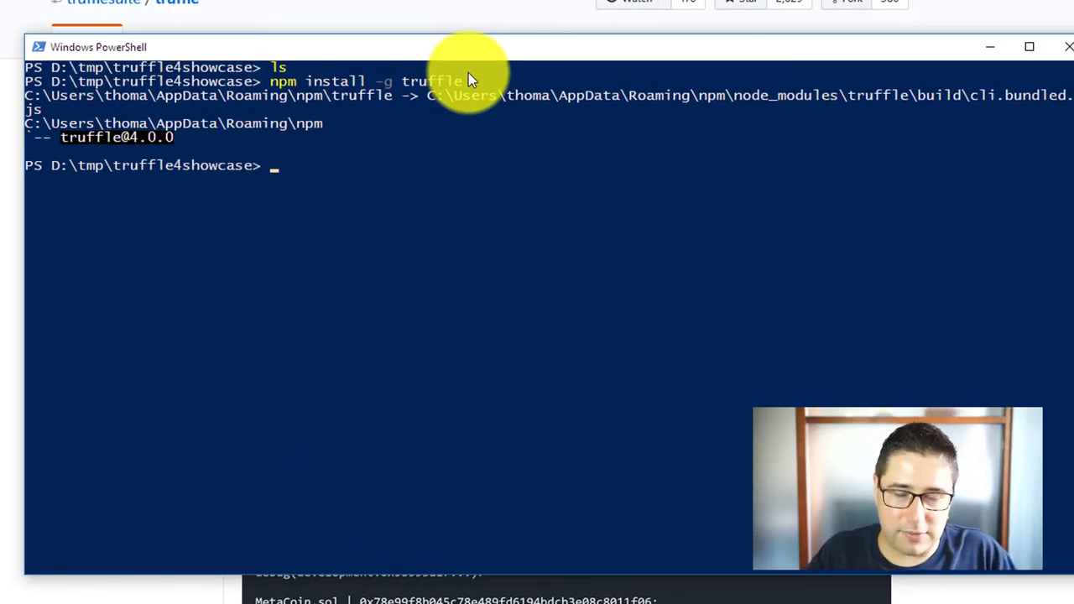
# - Run truffle unbox webpack to download and set up the webpack box
pyautogui.write('truffle u')
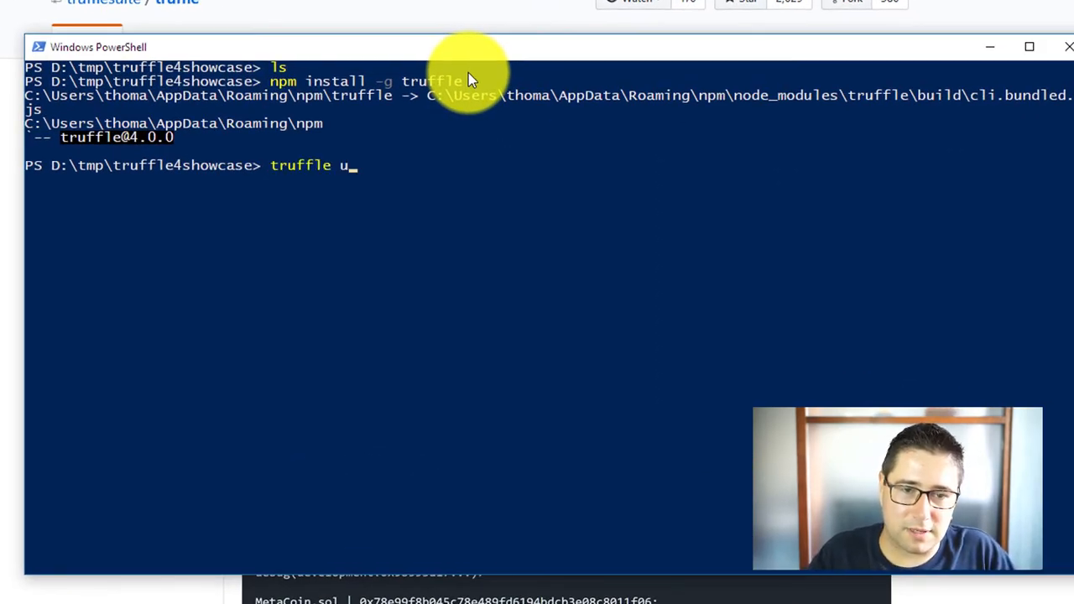
pyautogui.write('nbox webpack')
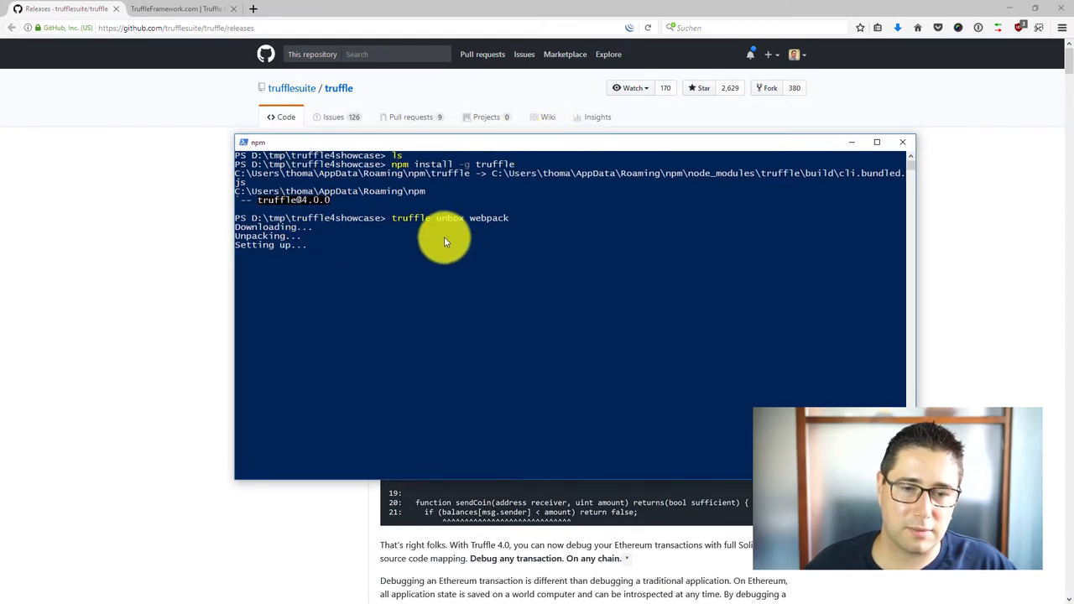
pyautogui.moveTo(389, 270)
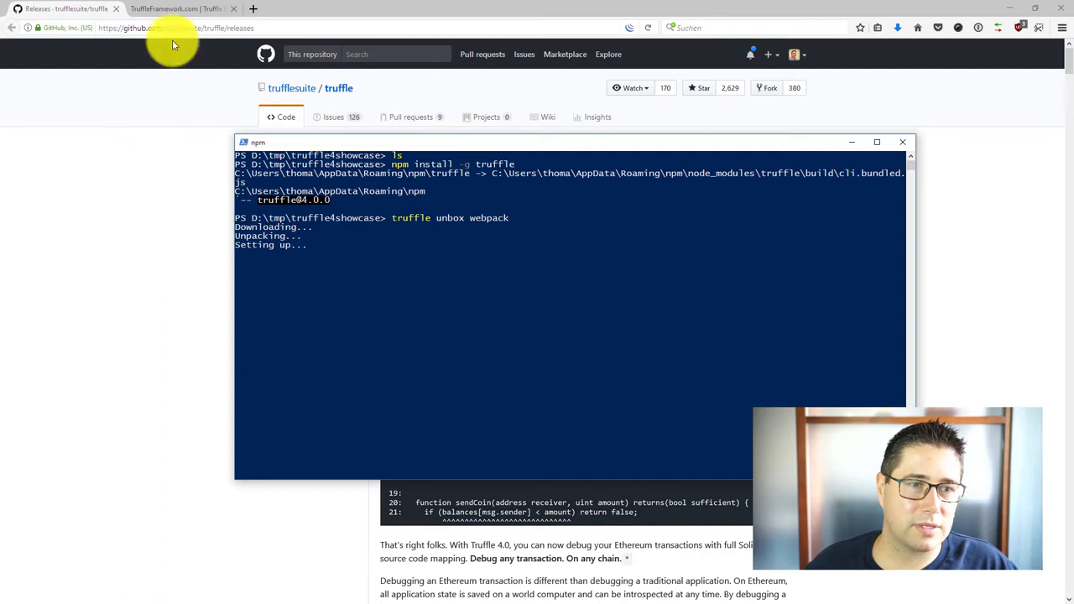
# - View the webpack box detail page on the Truffle Boxes site, then return to the GitHub tab
pyautogui.click(176, 8)
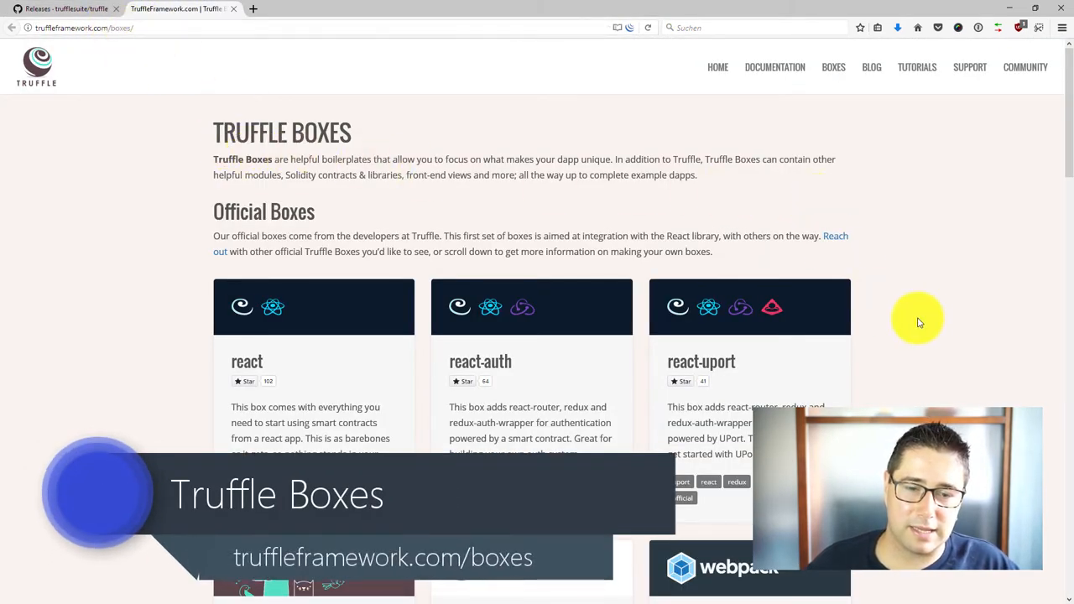
pyautogui.scroll(-3)
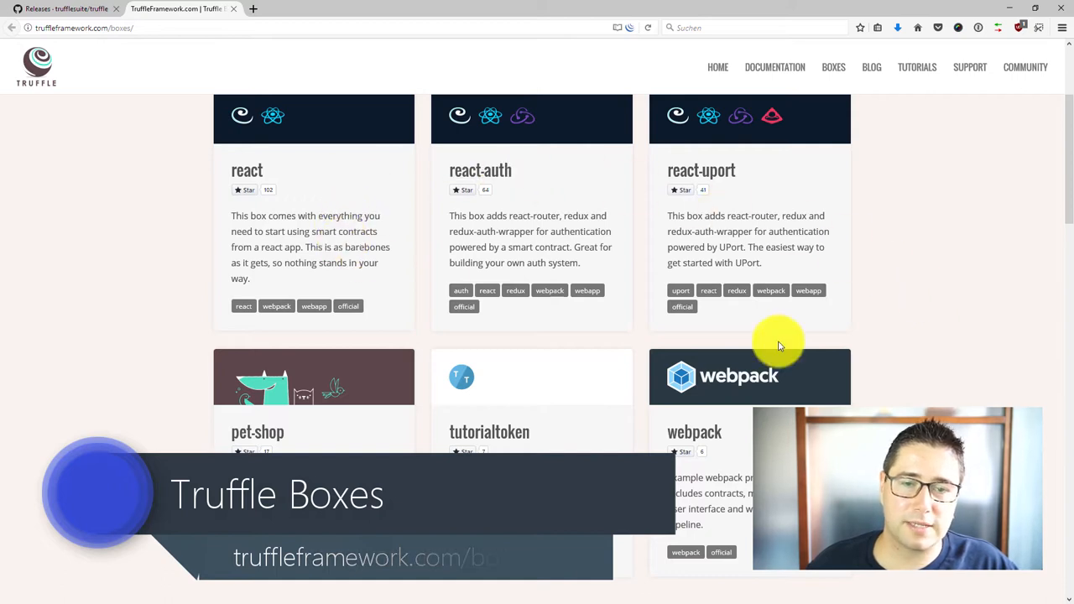
pyautogui.scroll(3)
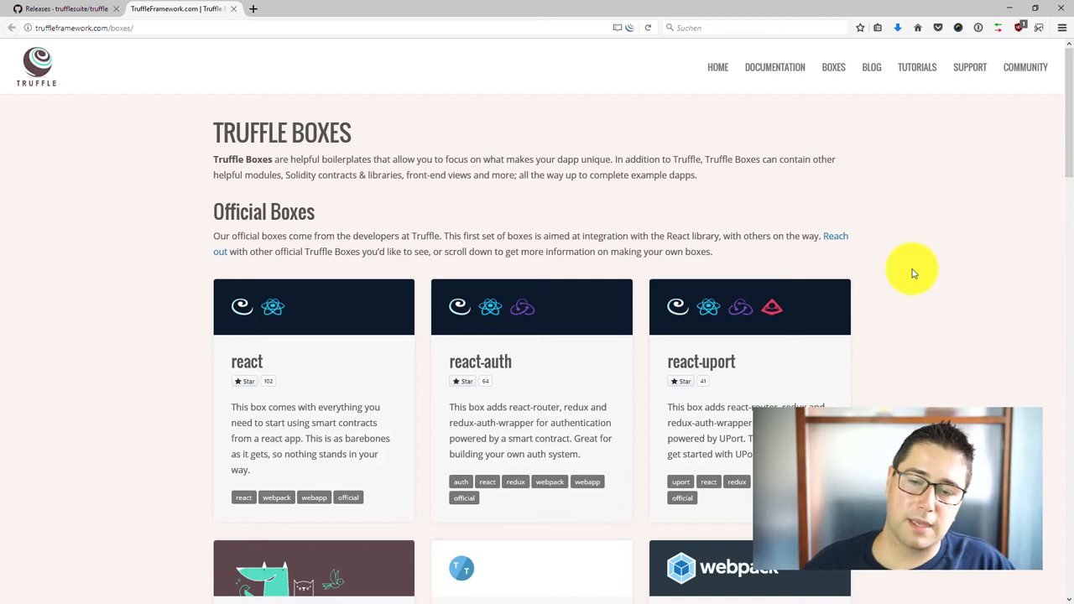
pyautogui.scroll(-3)
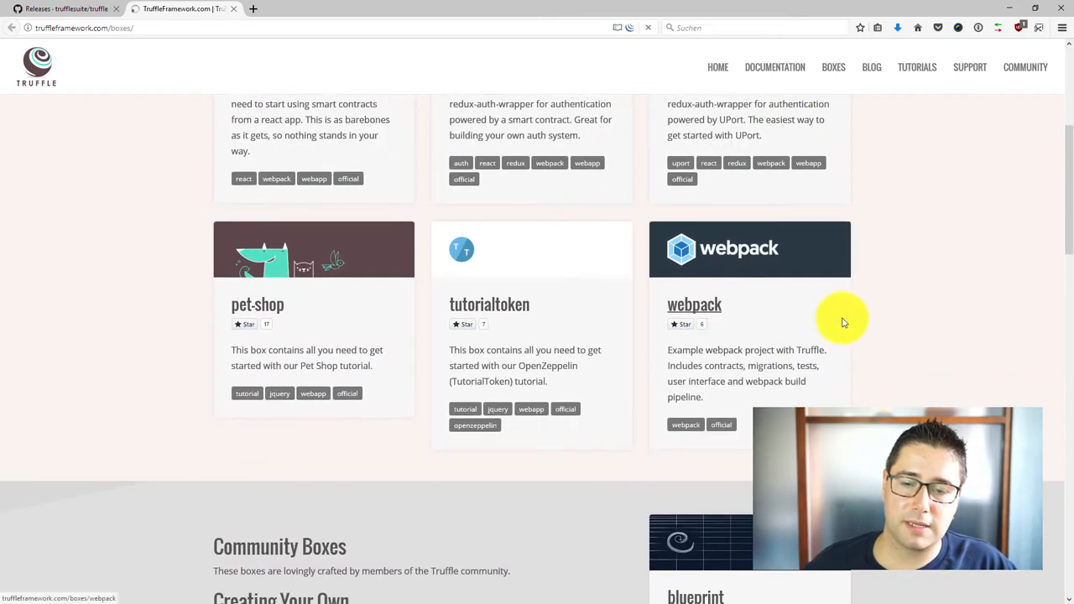
pyautogui.click(695, 303)
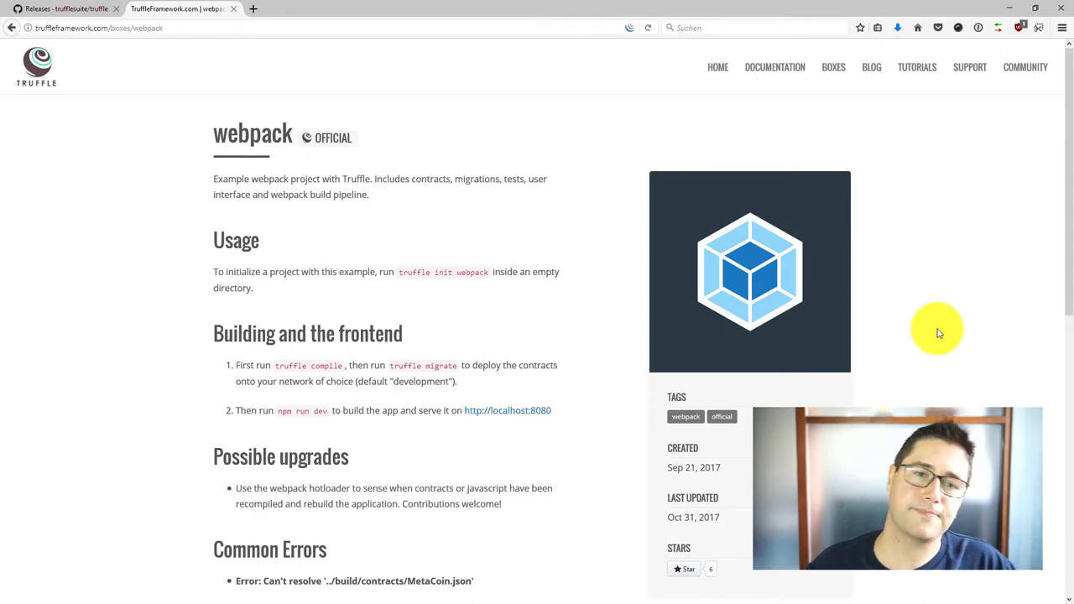
pyautogui.click(67, 8)
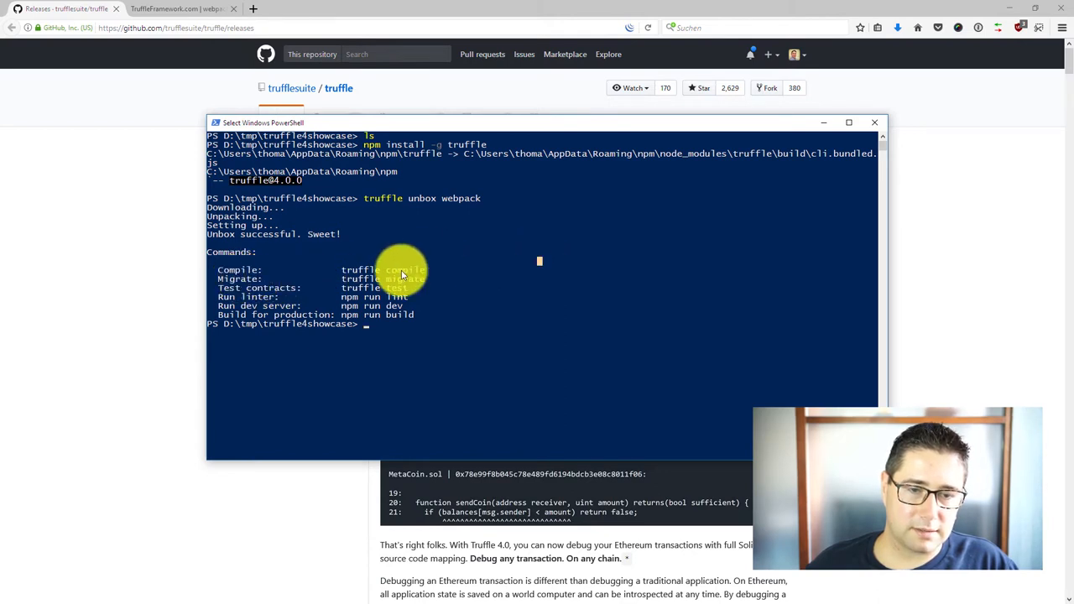
pyautogui.moveTo(383, 340)
pyautogui.write('truffle develop')
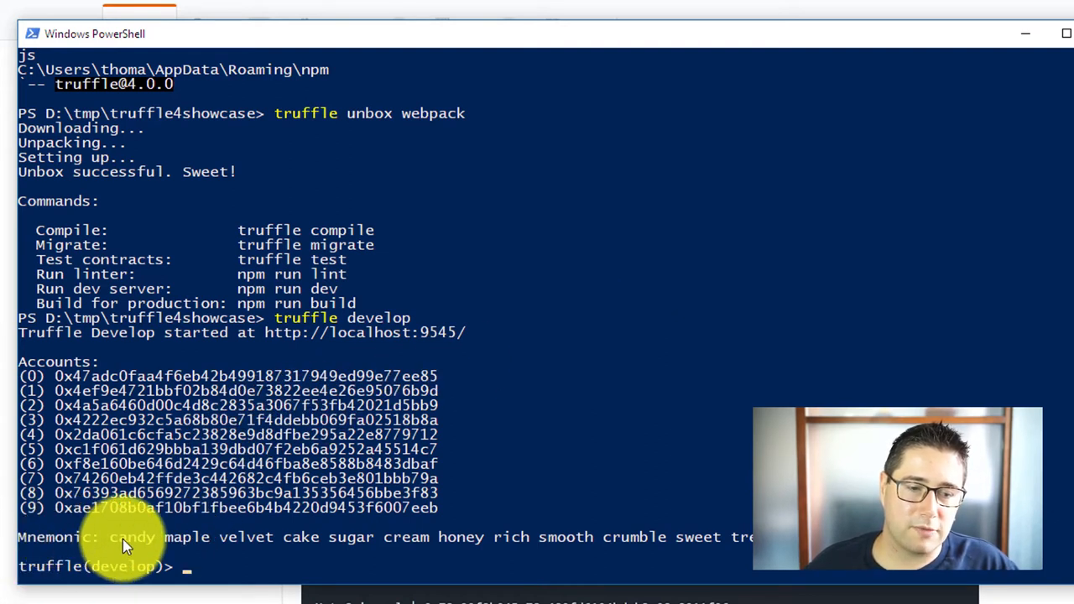
pyautogui.moveTo(695, 34)
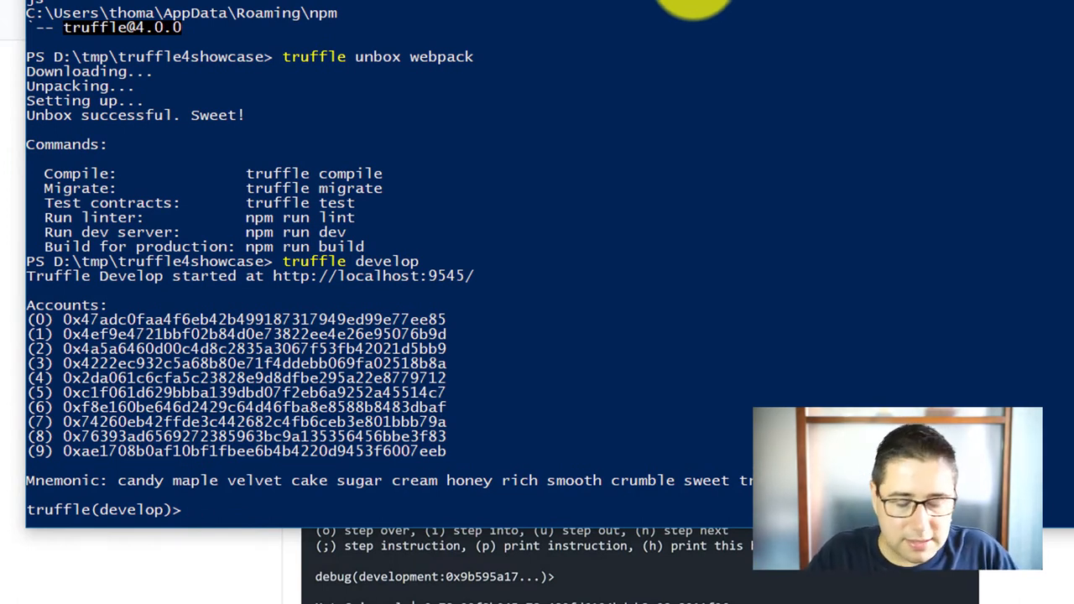
# - Run migrate in the truffle(develop) console to compile and deploy the contracts
pyautogui.write('migrate')
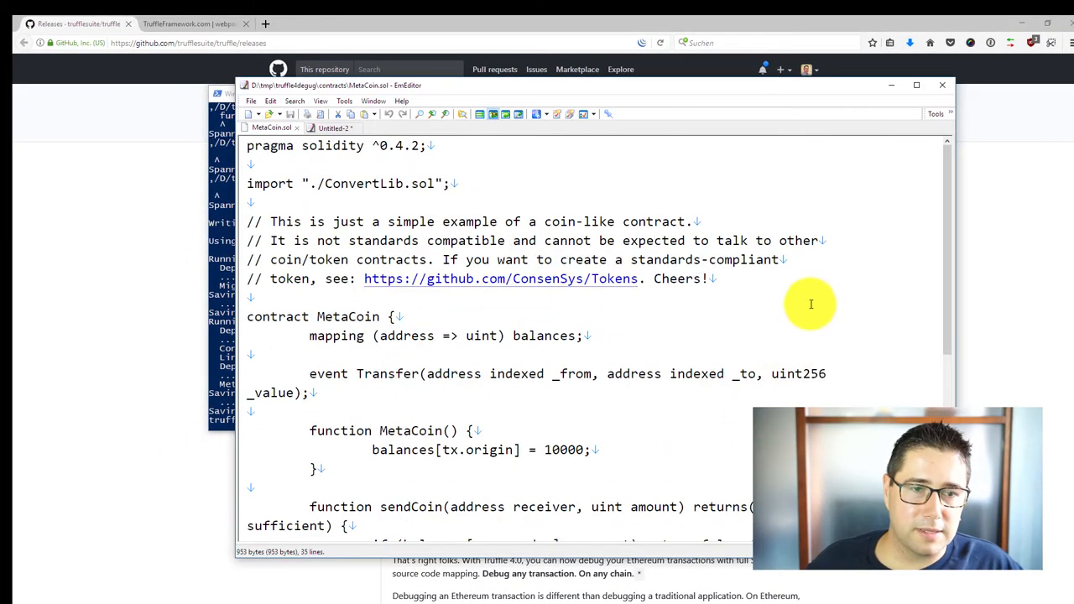
pyautogui.moveTo(277, 160)
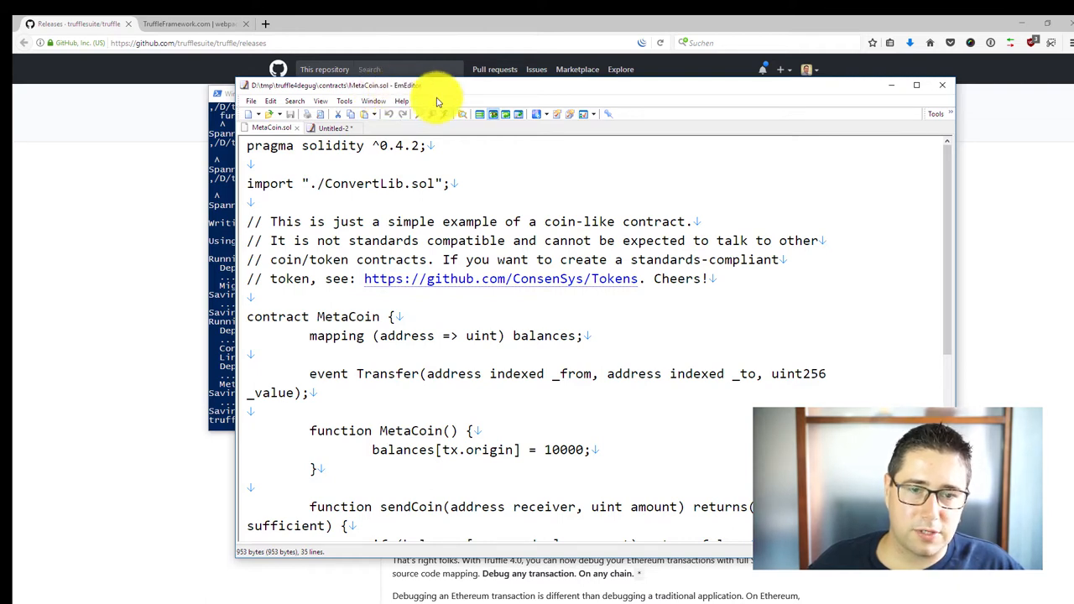
pyautogui.doubleClick(394, 144)
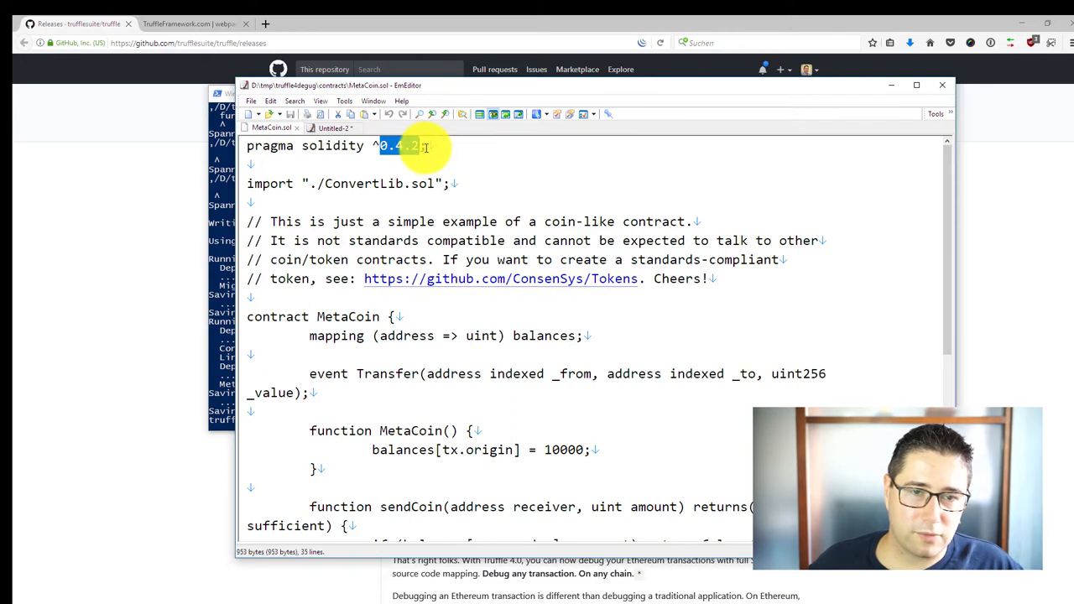
pyautogui.scroll(-3)
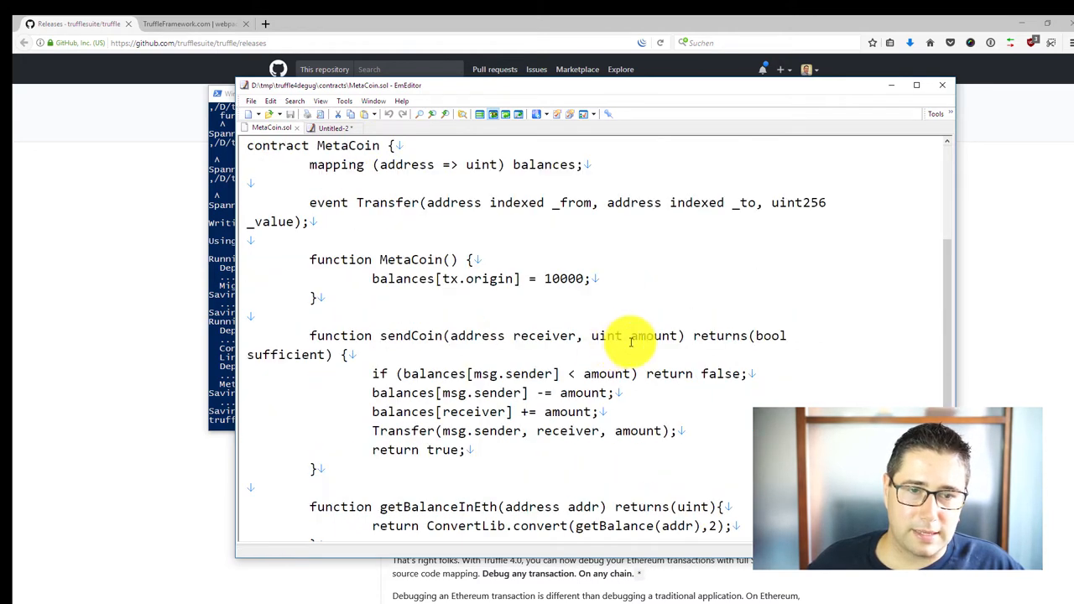
pyautogui.moveTo(349, 271)
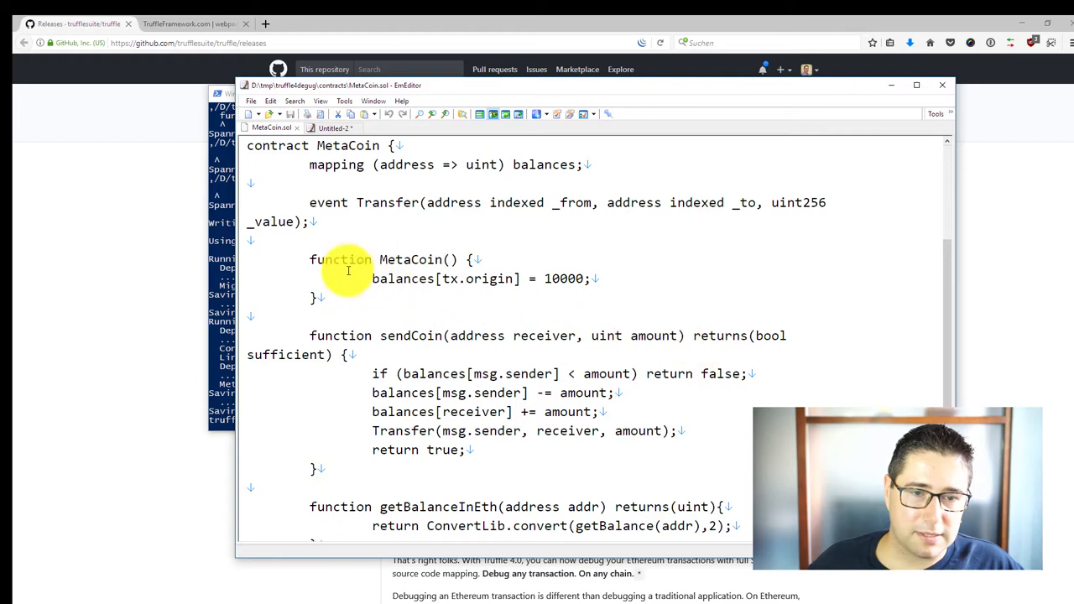
pyautogui.moveTo(372, 279); pyautogui.dragTo(588, 279)
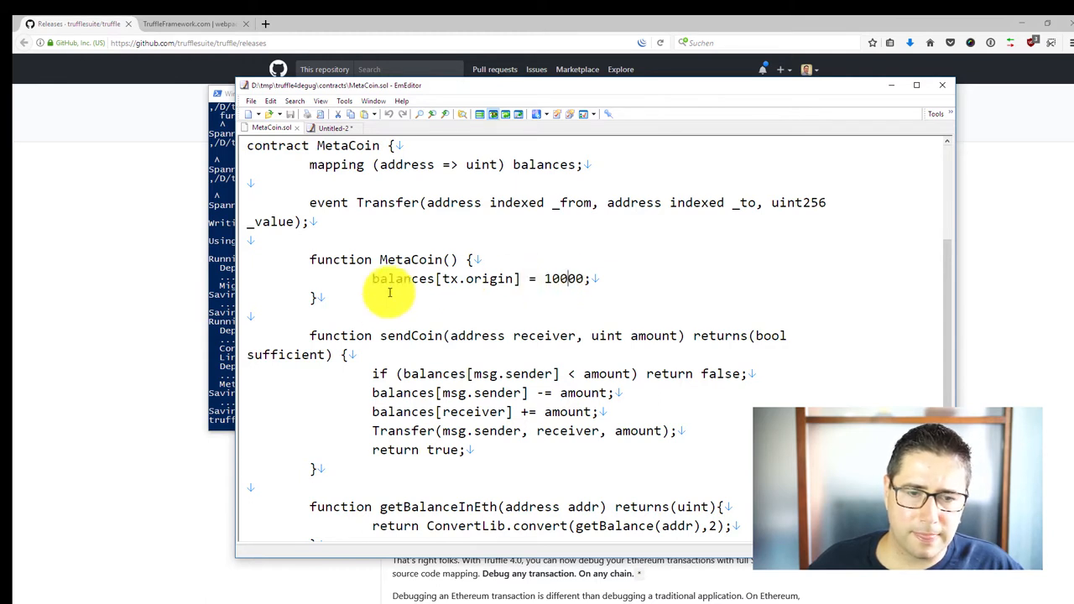
pyautogui.scroll(-3)
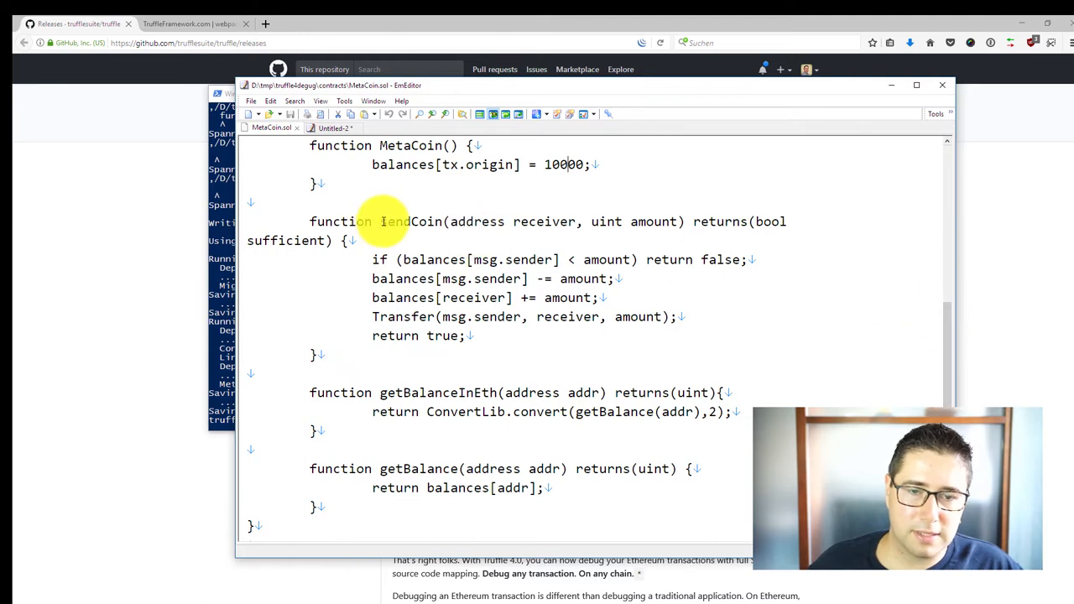
pyautogui.write('sendCoin')
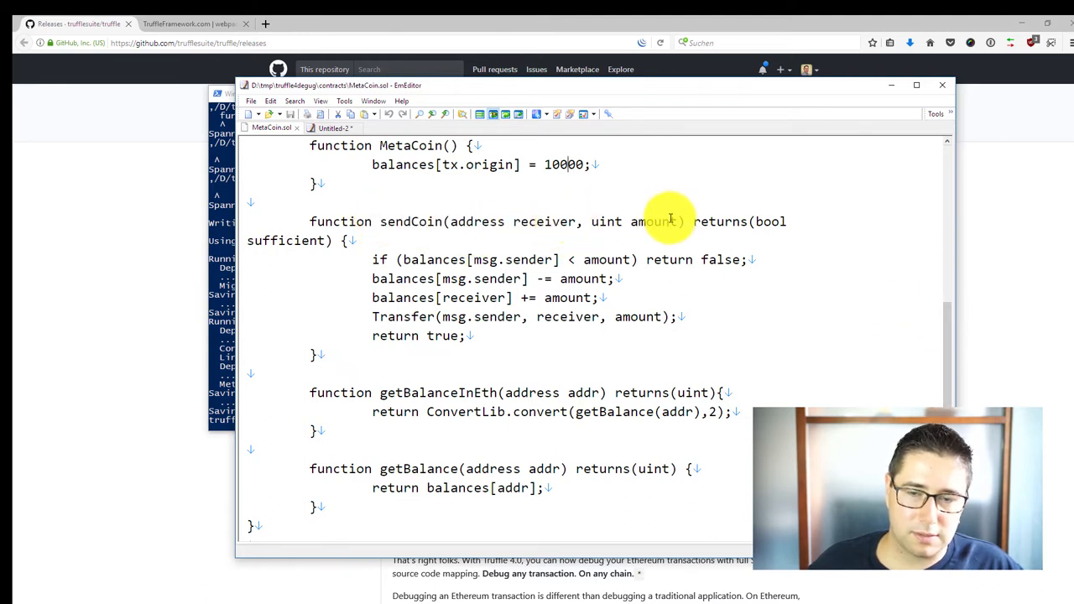
pyautogui.moveTo(665, 268)
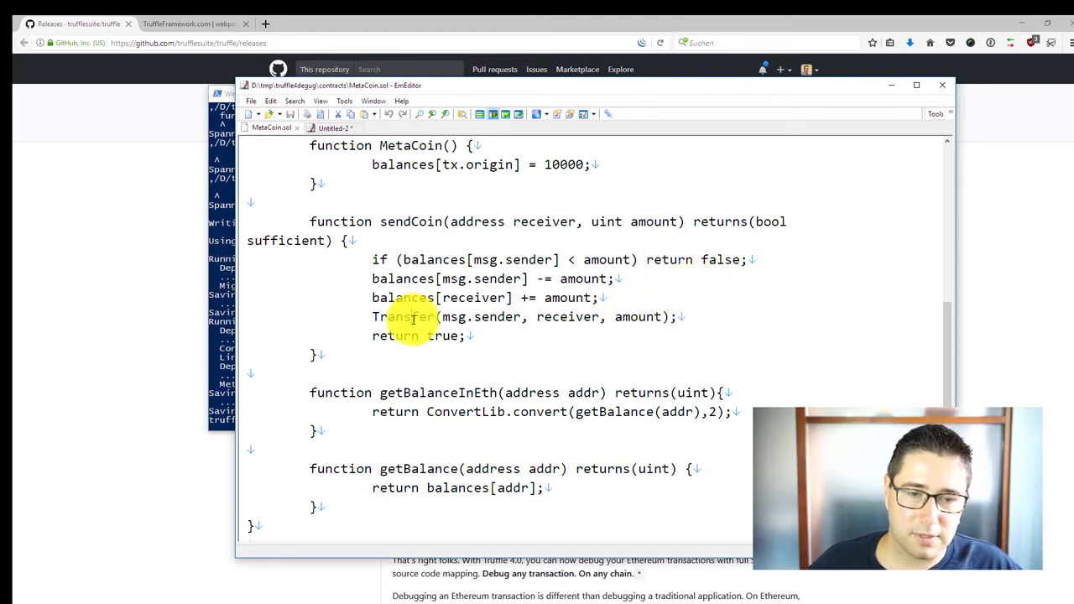
pyautogui.scroll(-3)
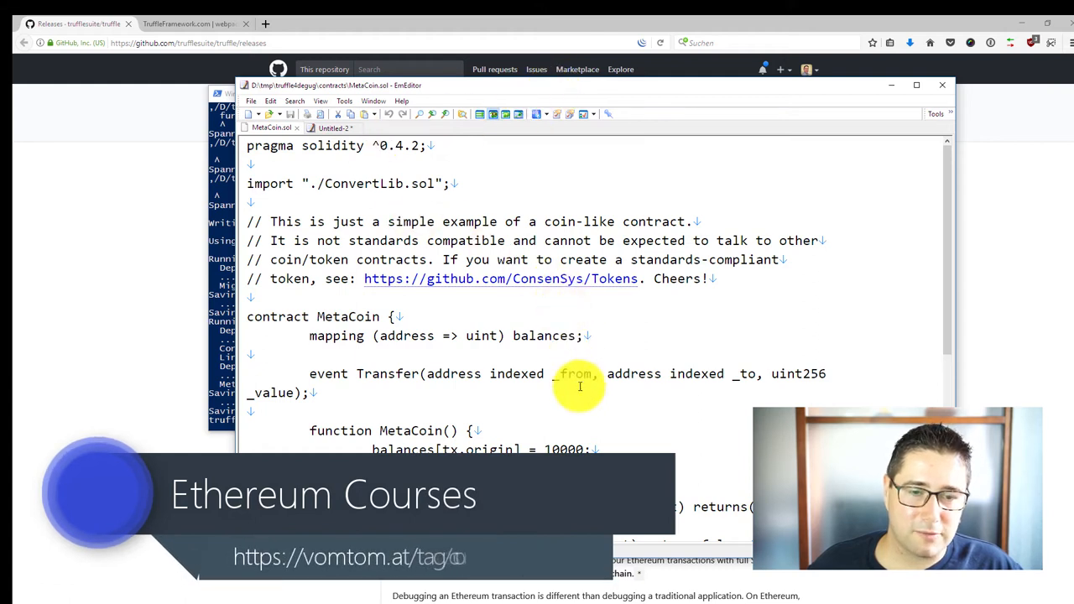
pyautogui.scroll(-3)
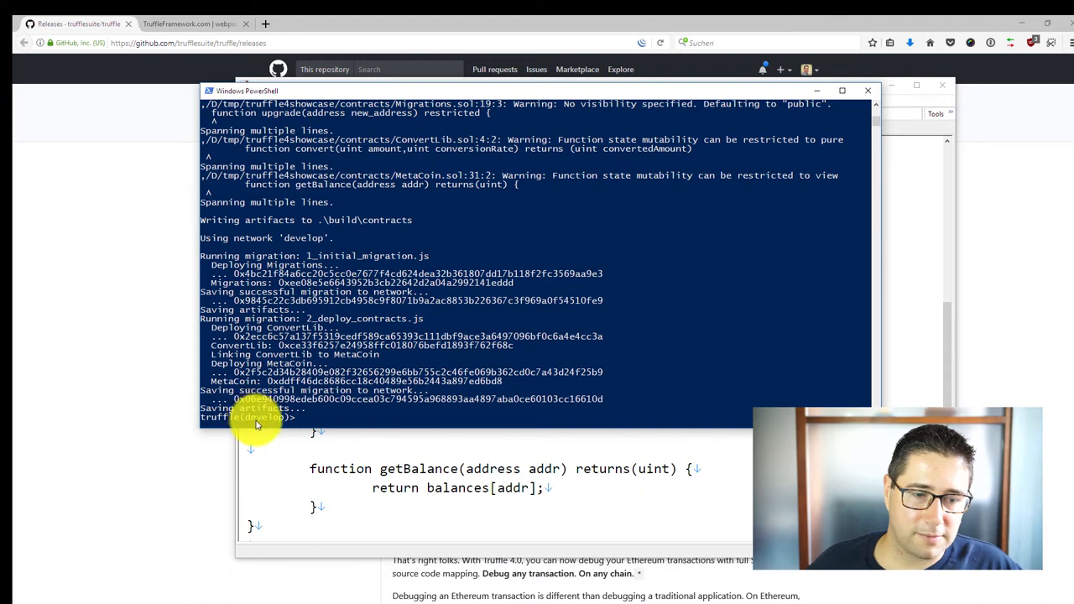
pyautogui.moveTo(353, 423)
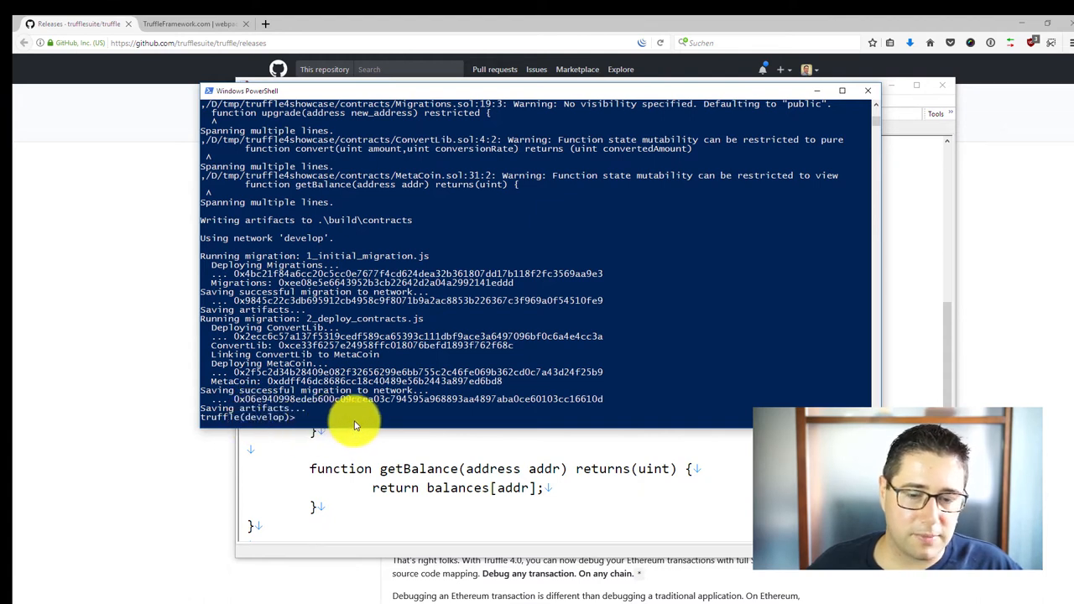
pyautogui.moveTo(569, 490)
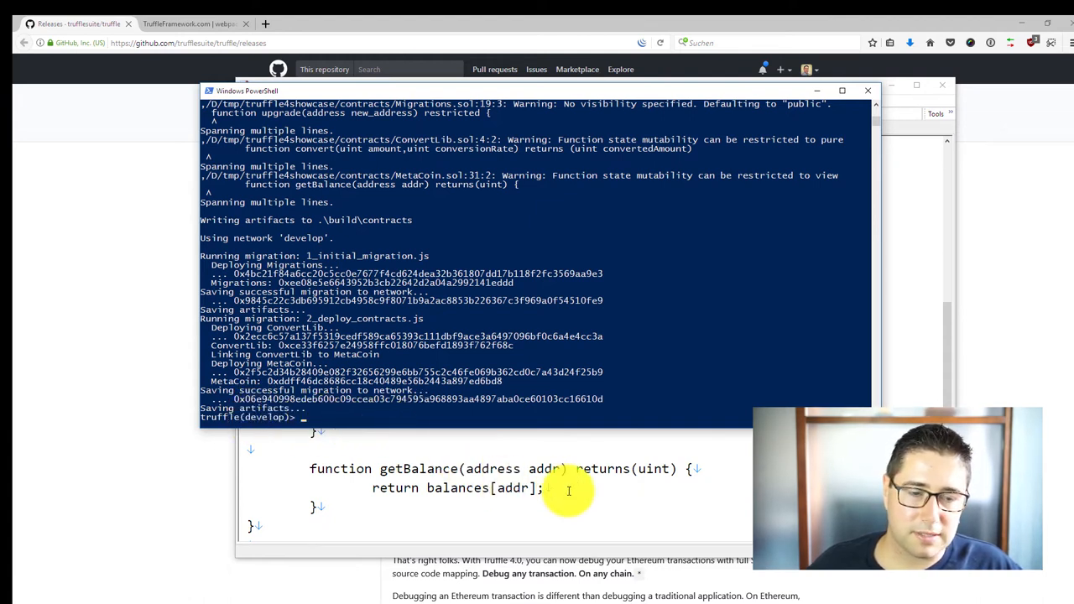
pyautogui.moveTo(578, 114)
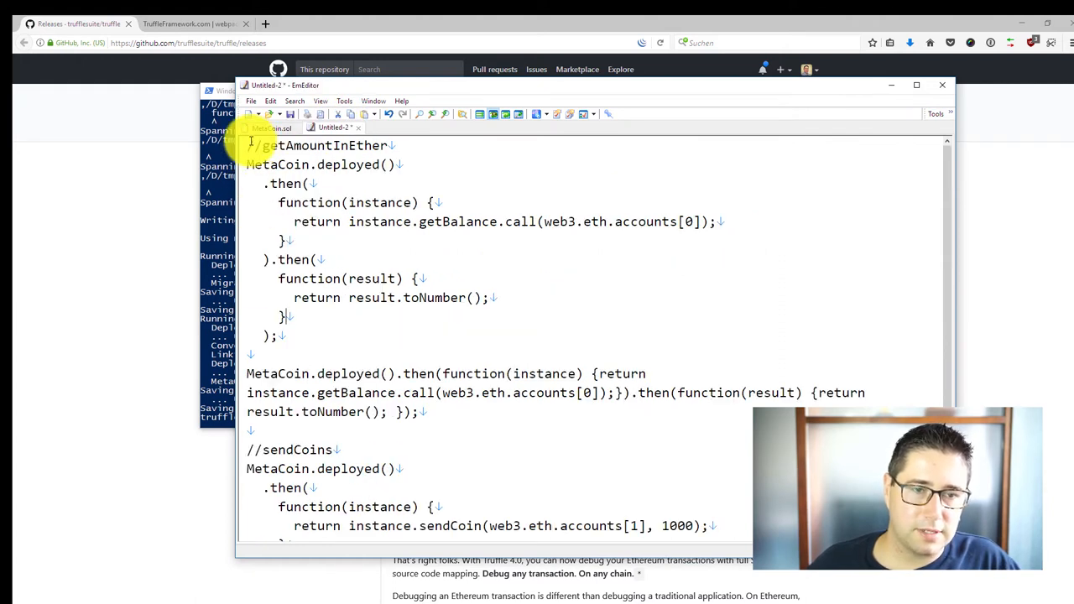
# - Select the one-line getBalance snippet and pick out its web3.eth.accounts[0] argument
pyautogui.moveTo(252, 144); pyautogui.dragTo(436, 201)
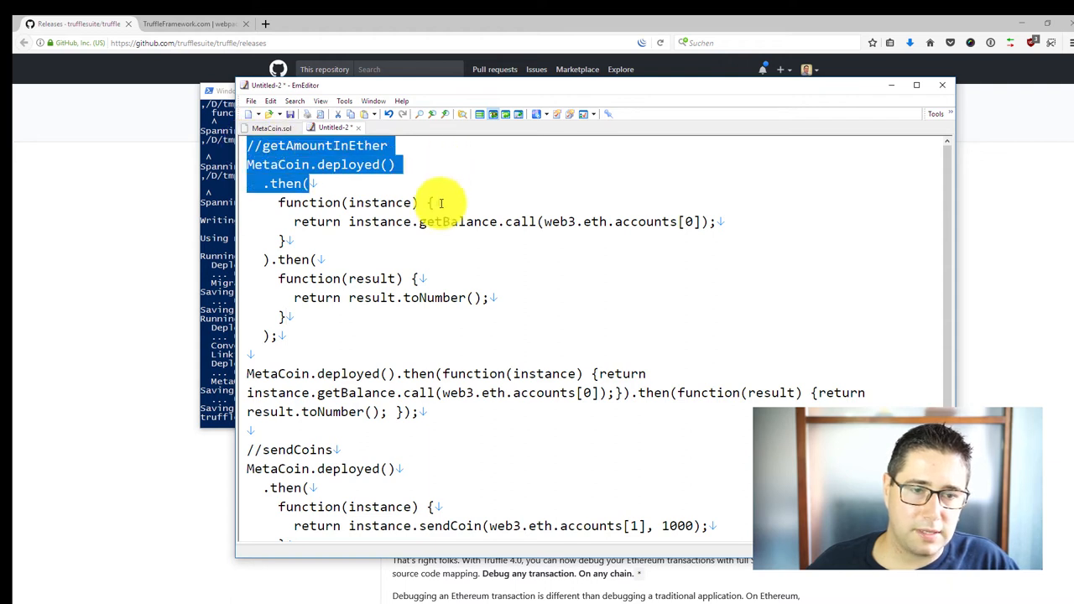
pyautogui.scroll(-3)
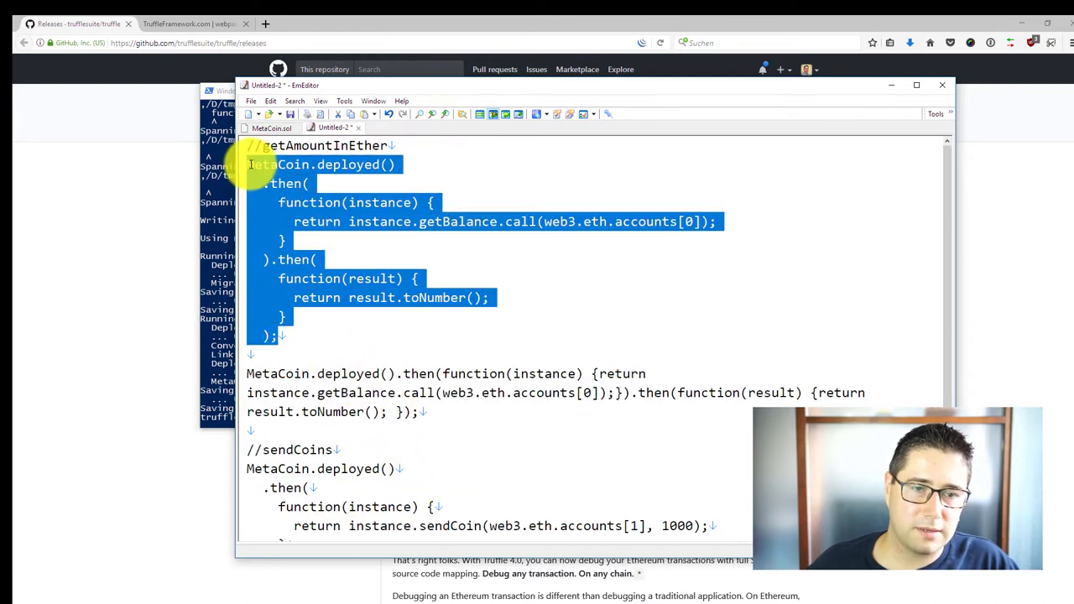
pyautogui.click(384, 235)
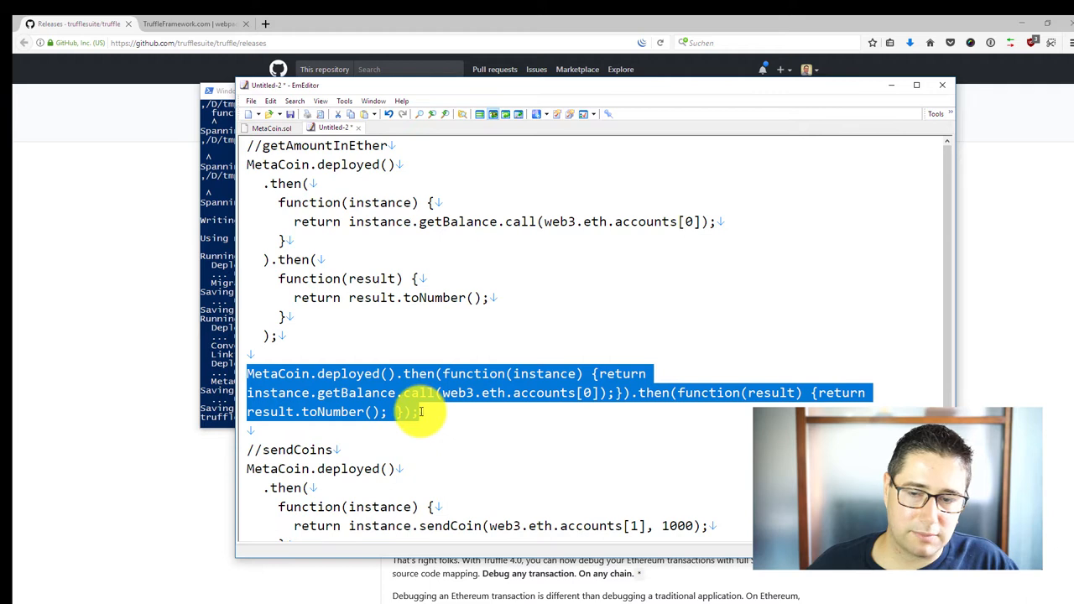
pyautogui.click(411, 413)
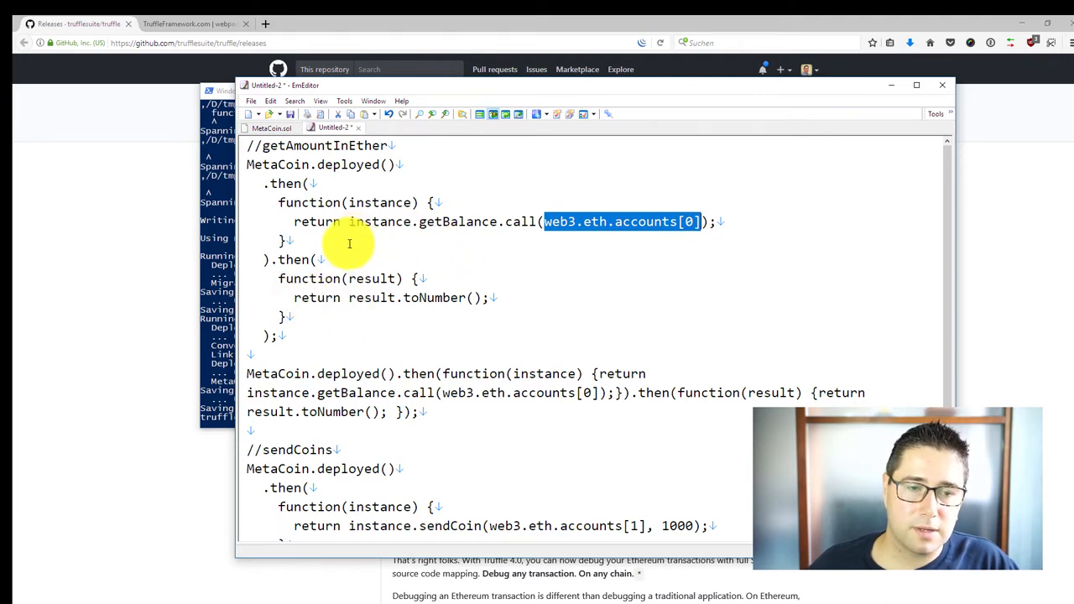
pyautogui.doubleClick(429, 297)
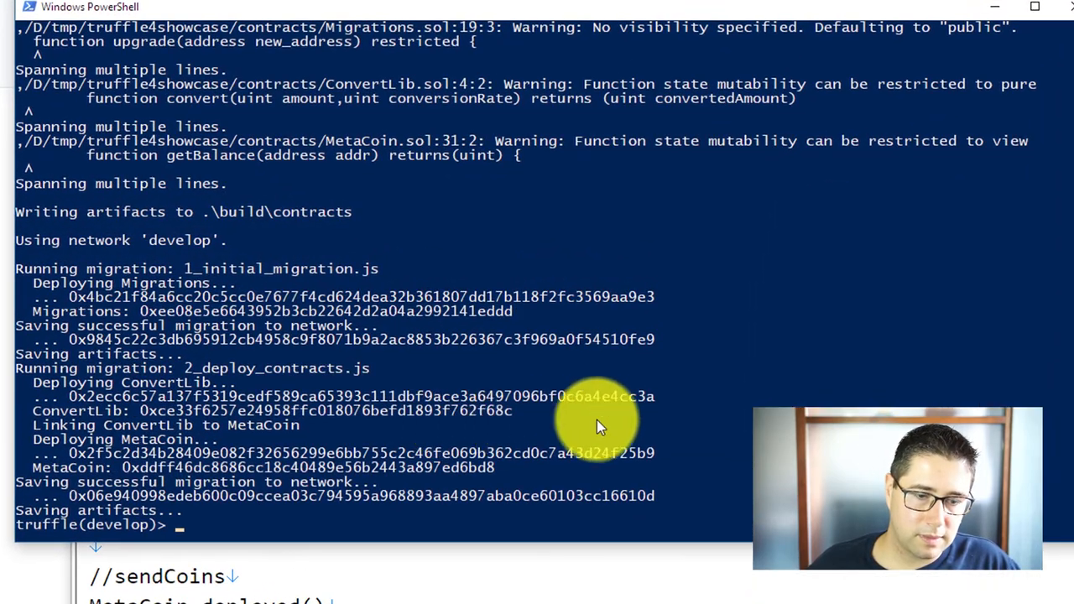
pyautogui.moveTo(725, 394)
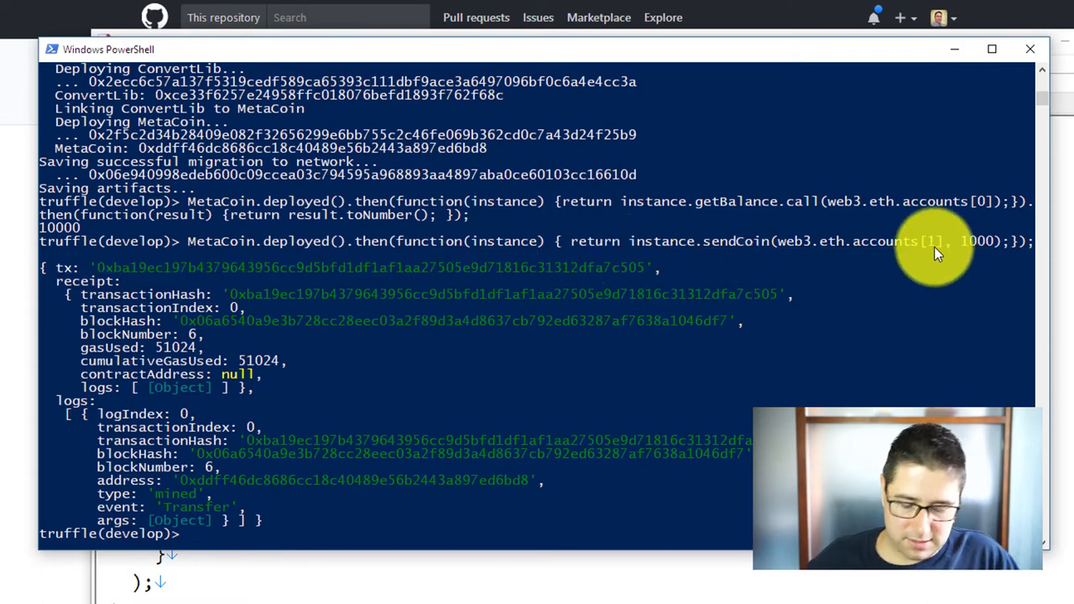
# - Start the debug command for the 1000-coin sendCoin transaction in the develop console
pyautogui.write('de')
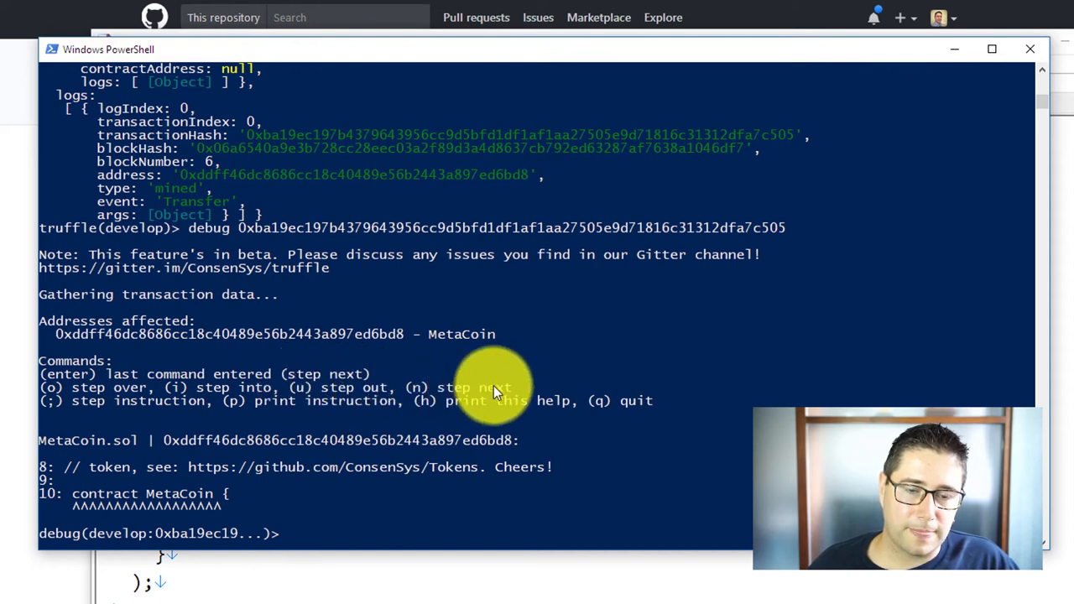
pyautogui.moveTo(394, 389)
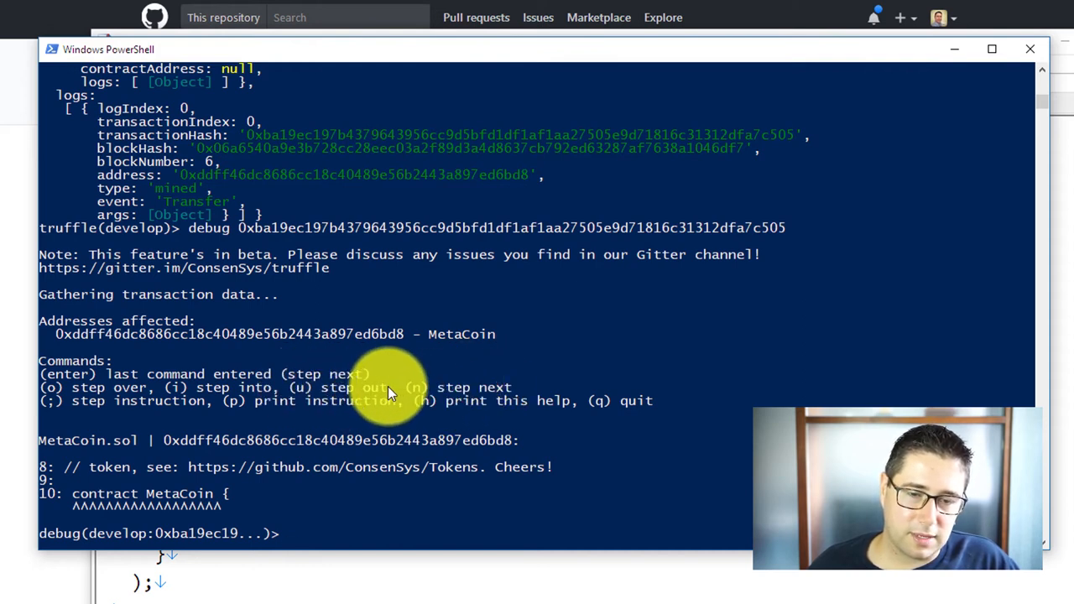
pyautogui.moveTo(411, 395)
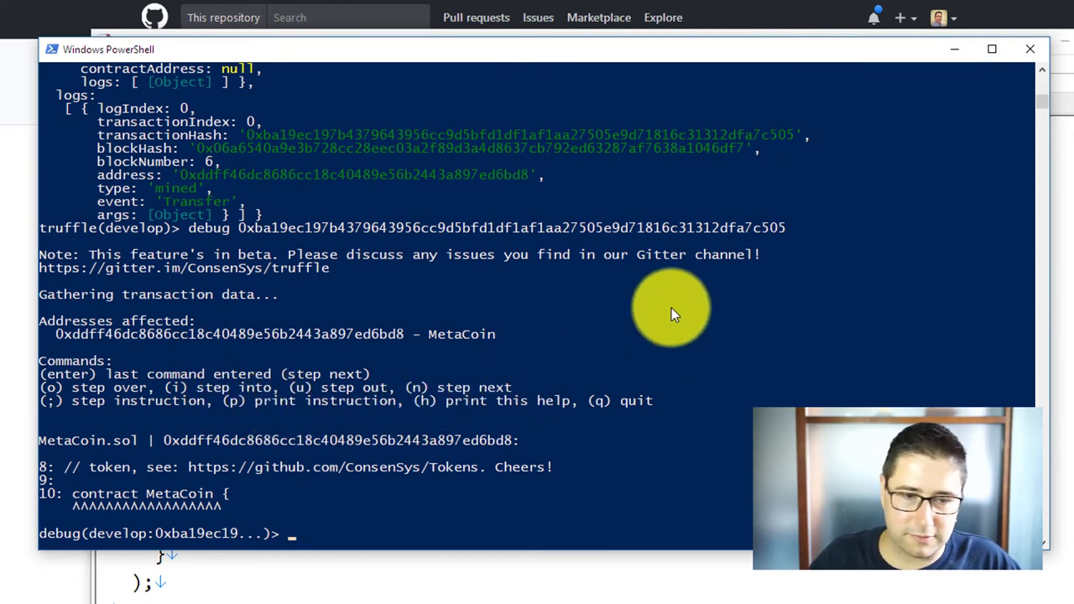
# - Issue the p command in the truffle debugger on the MetaCoin transaction
pyautogui.write('p')
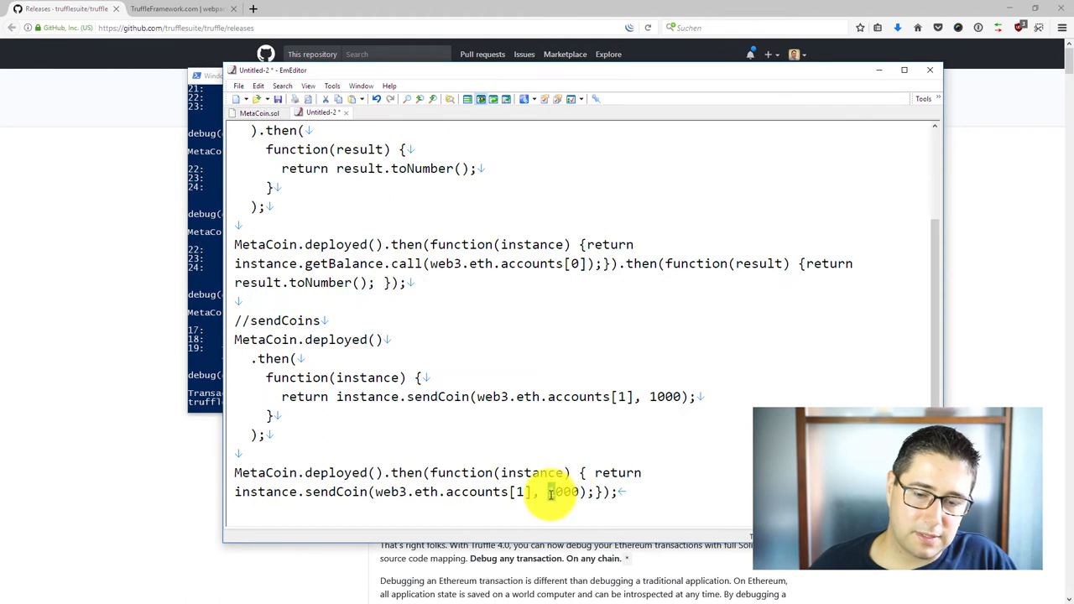
# - Change the one-line sendCoin amount from 1000 to 1000000
pyautogui.write('000')
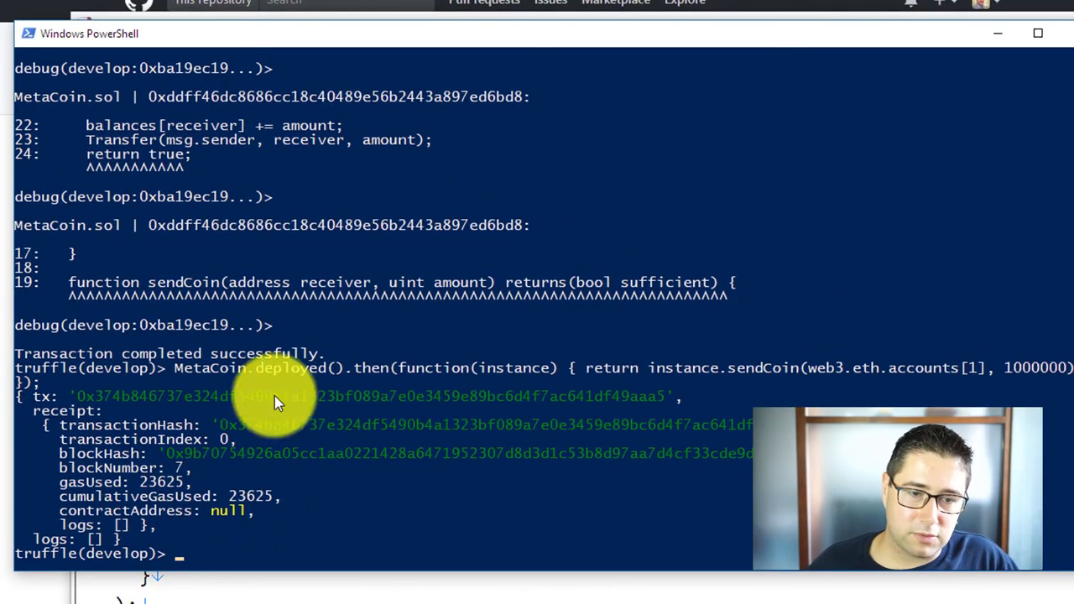
# - Debug the 1000000-coin sendCoin transaction using its copied hash
pyautogui.moveTo(80, 396); pyautogui.dragTo(680, 396)
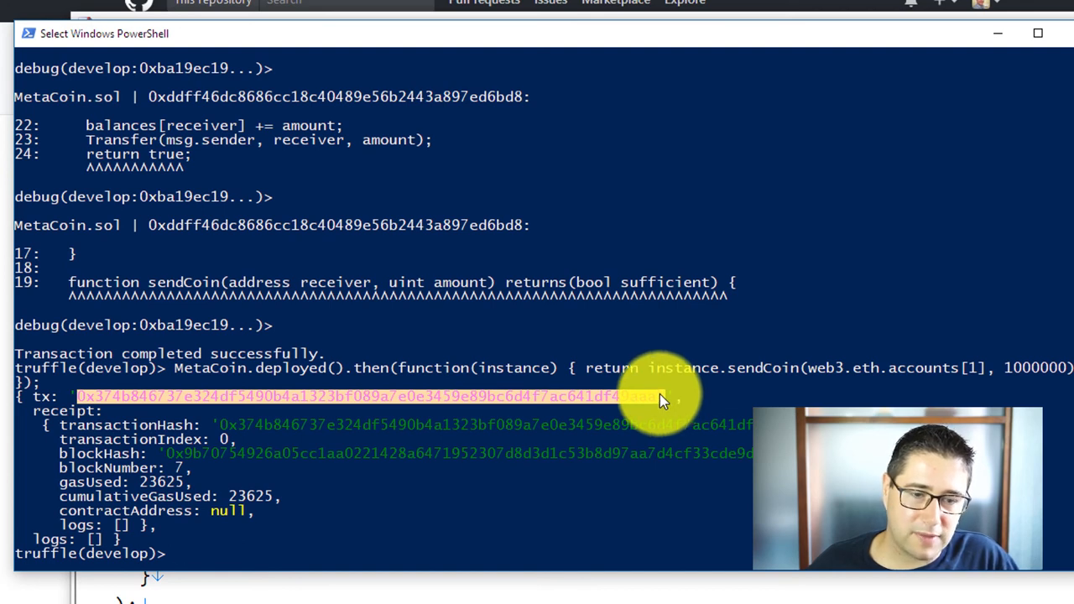
pyautogui.moveTo(847, 305)
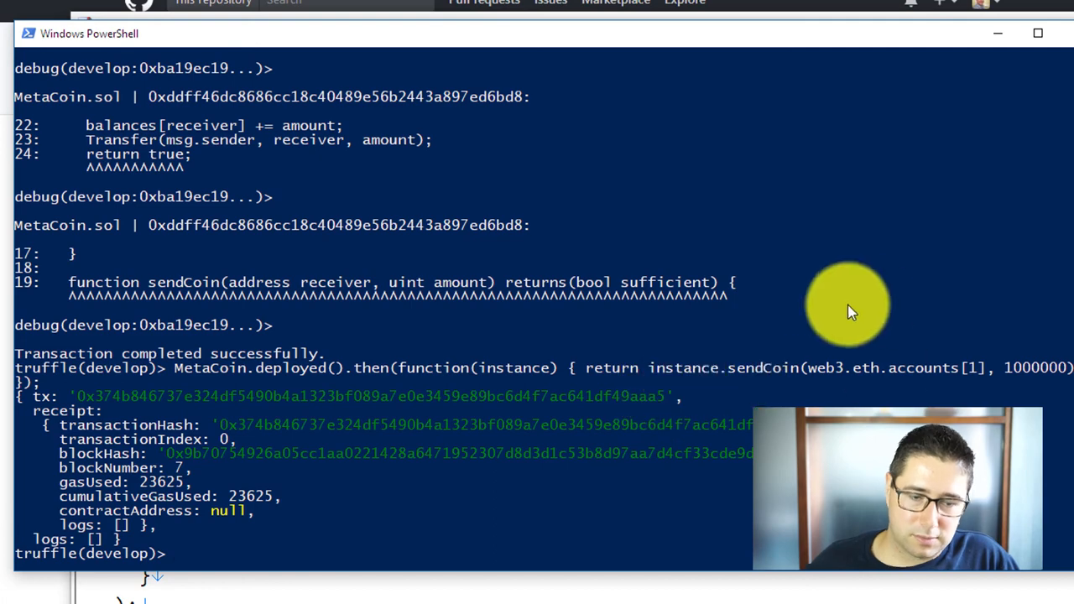
pyautogui.write('debug 0x374b846737e324df5490b4a1323bf089a7e0e3459e89bc6d4f7ac641d')
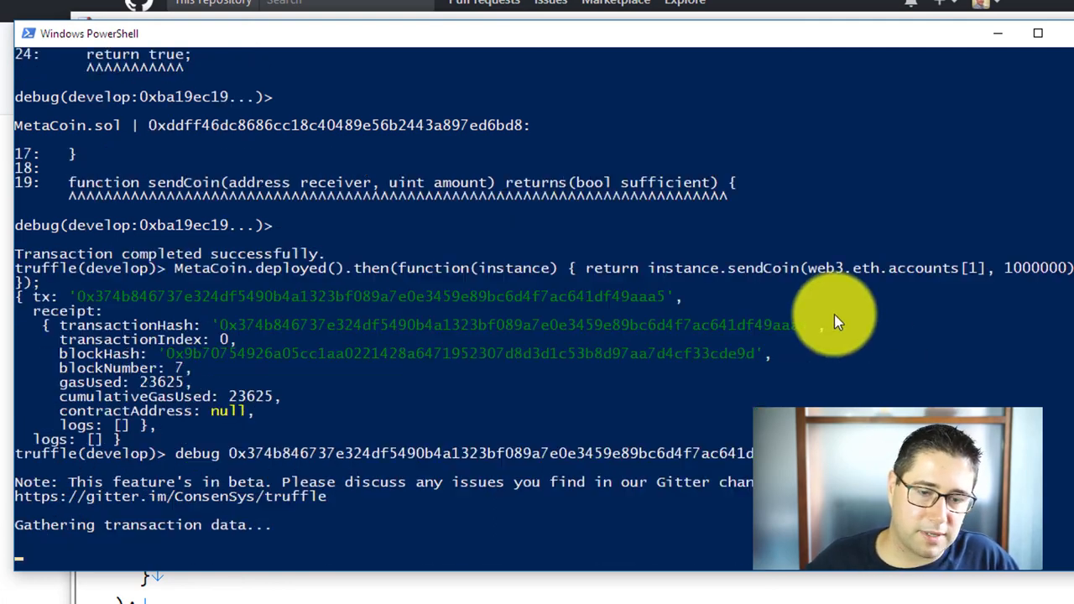
pyautogui.press('enter')
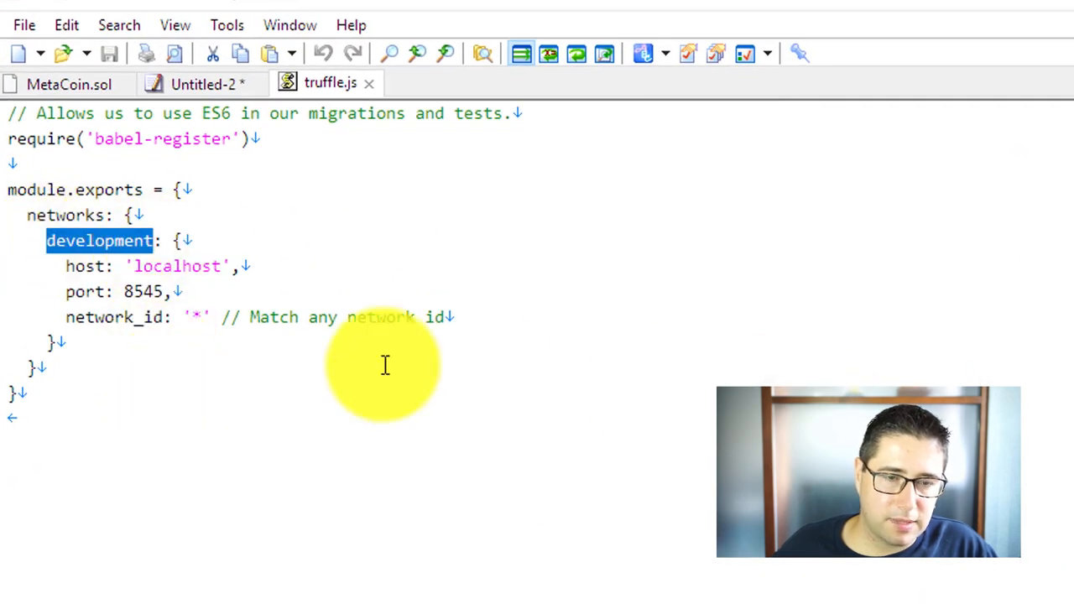
pyautogui.moveTo(772, 312)
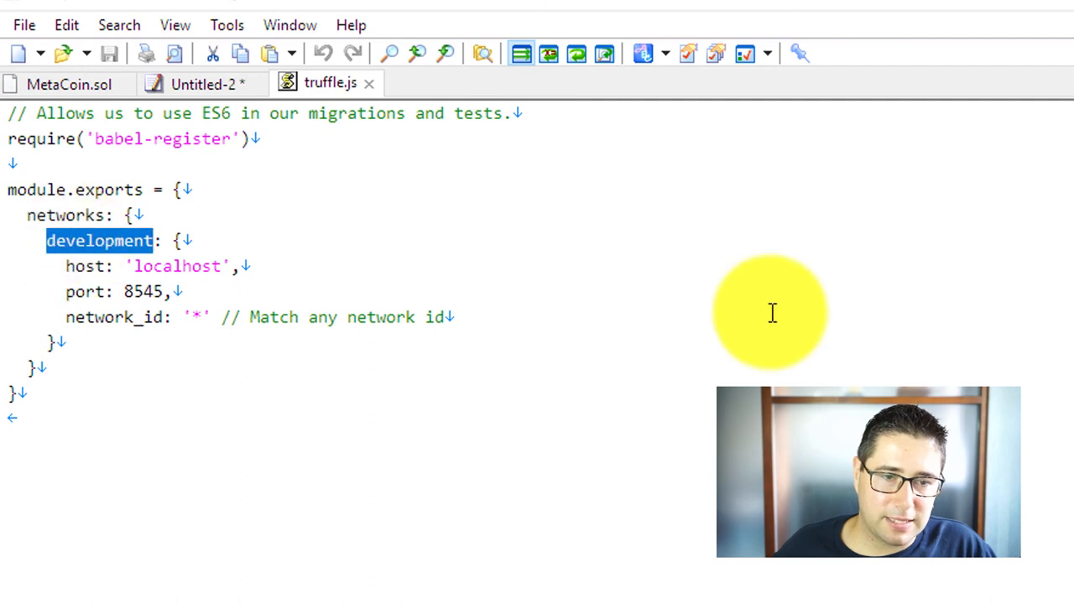
# - Rename the truffle.js network from development to test, then to mynetwork
pyautogui.write('test: {')
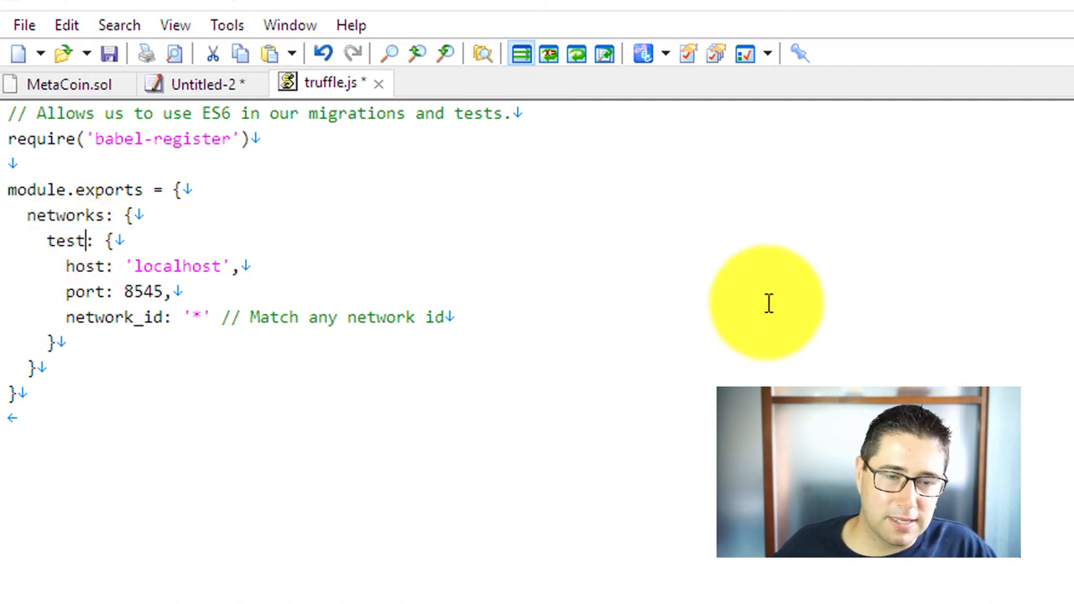
pyautogui.moveTo(762, 298)
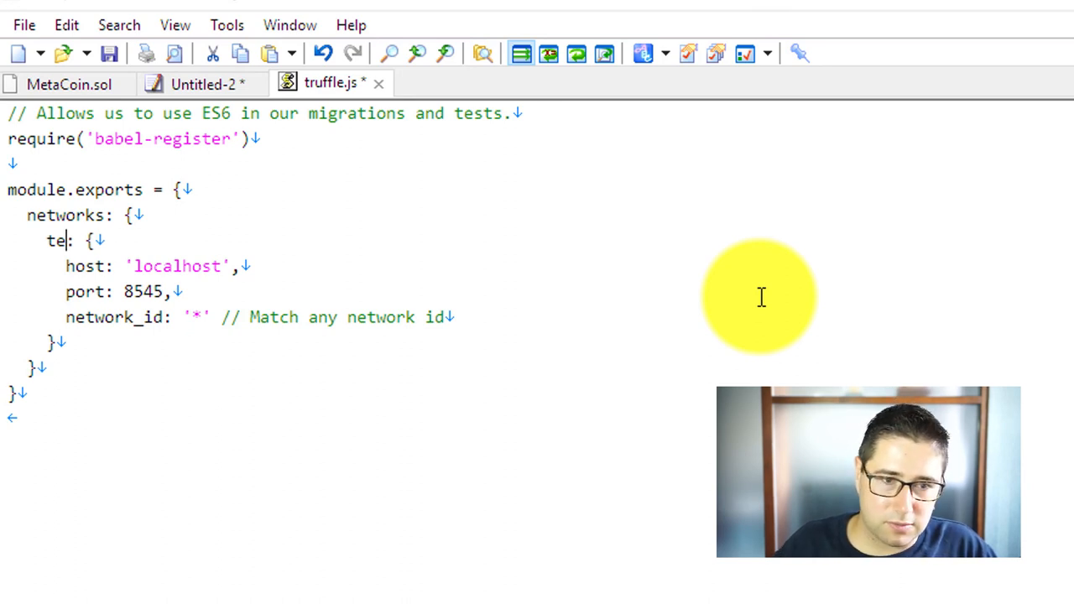
pyautogui.press('Backspace')
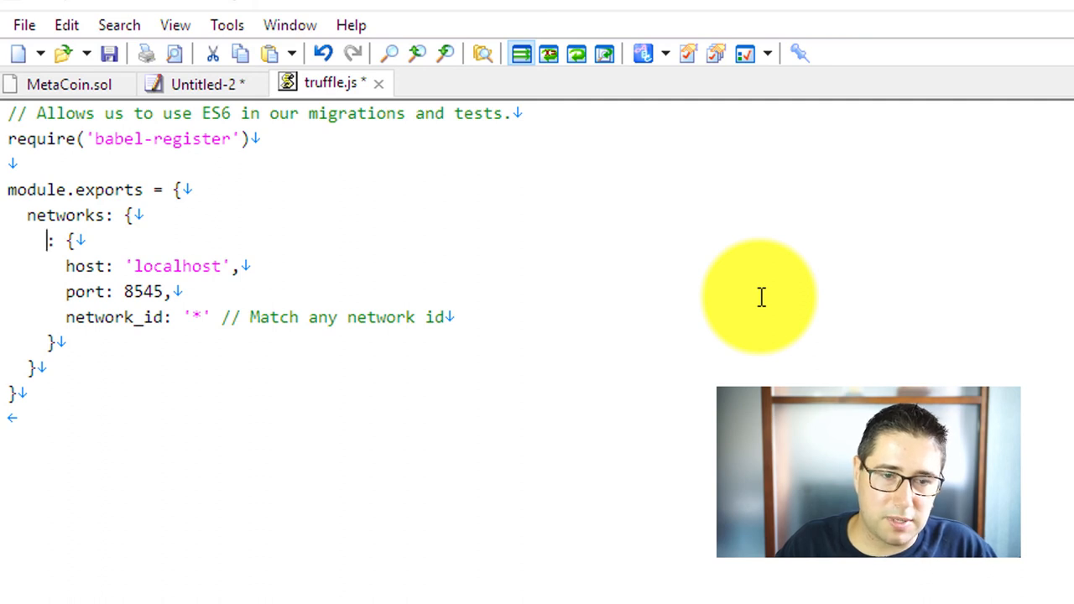
pyautogui.write('my')
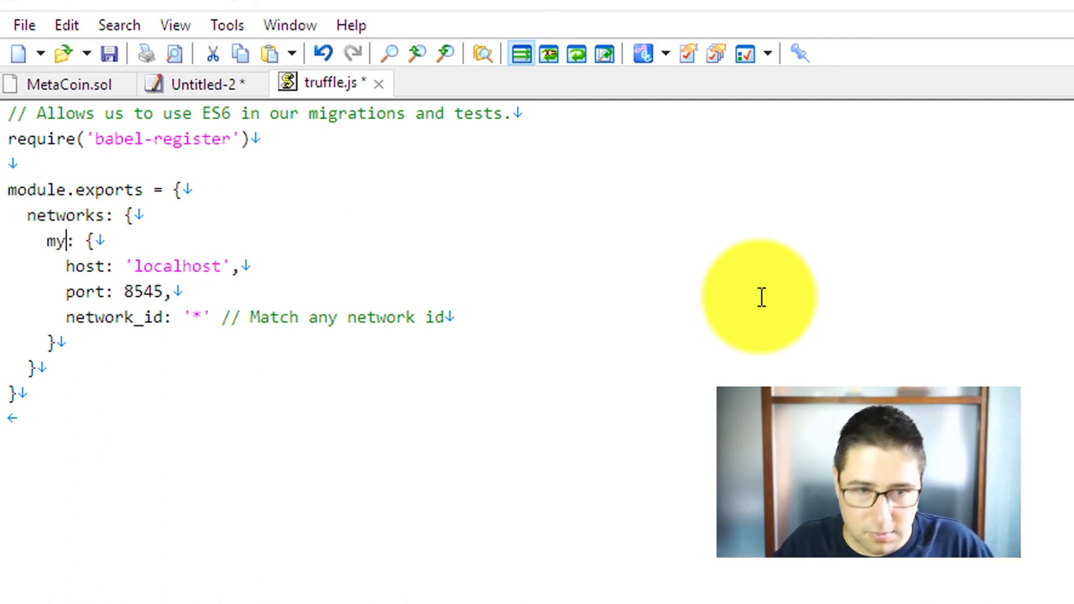
pyautogui.write('network')
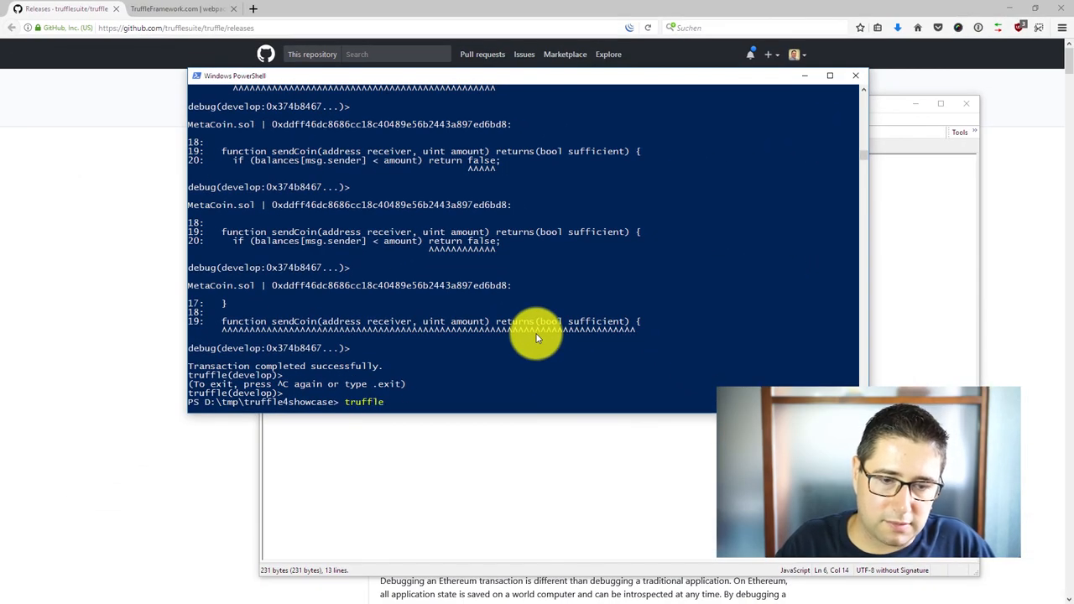
# - Run truffle test for 5 passing, then rename mynetwork back to development in truffle.js
pyautogui.write('test')
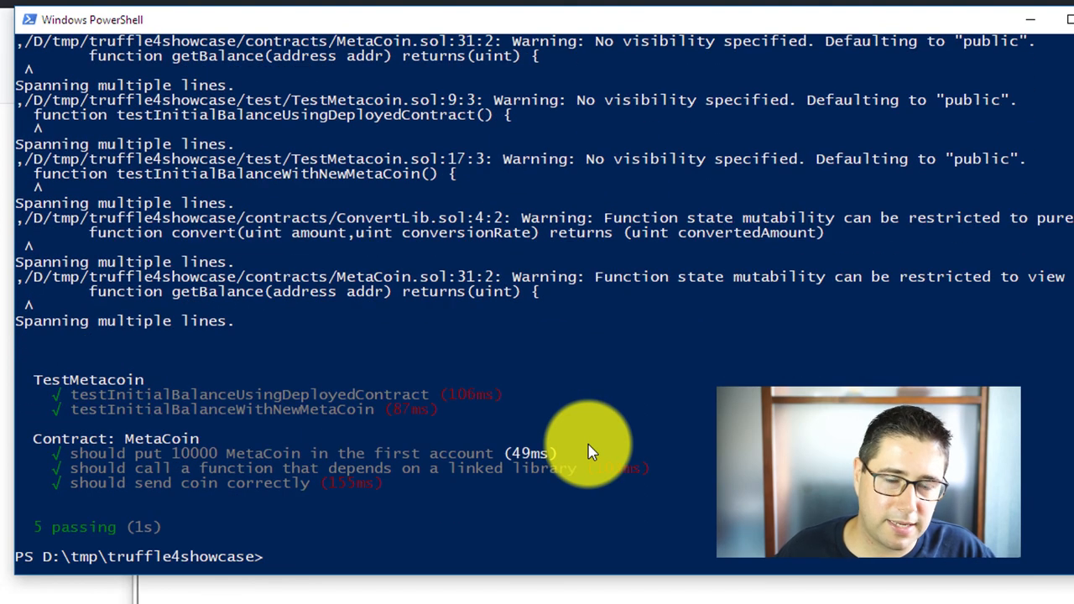
pyautogui.moveTo(504, 184)
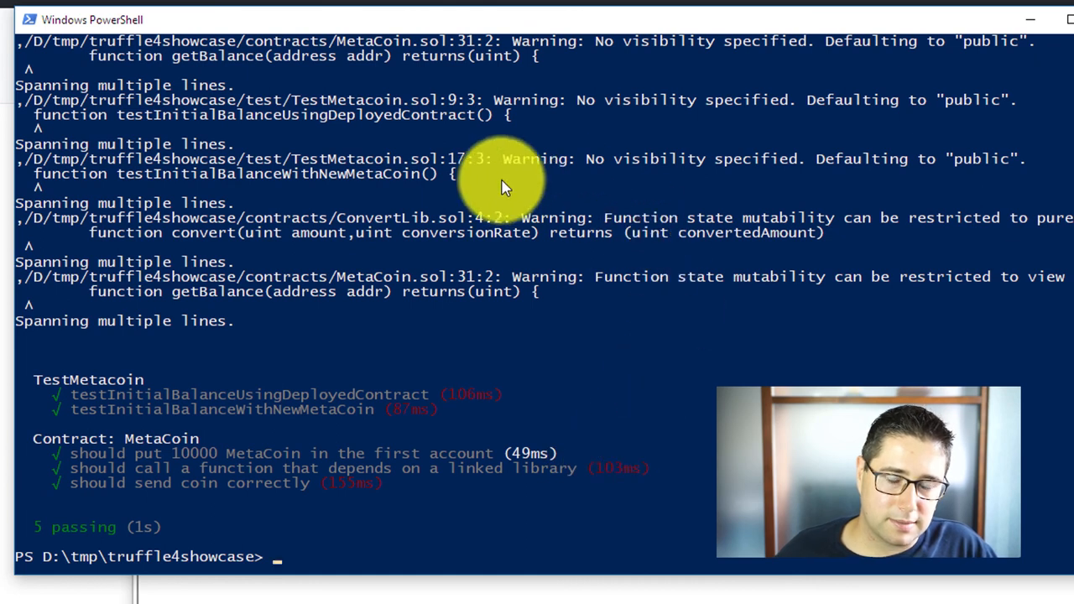
pyautogui.moveTo(105, 369)
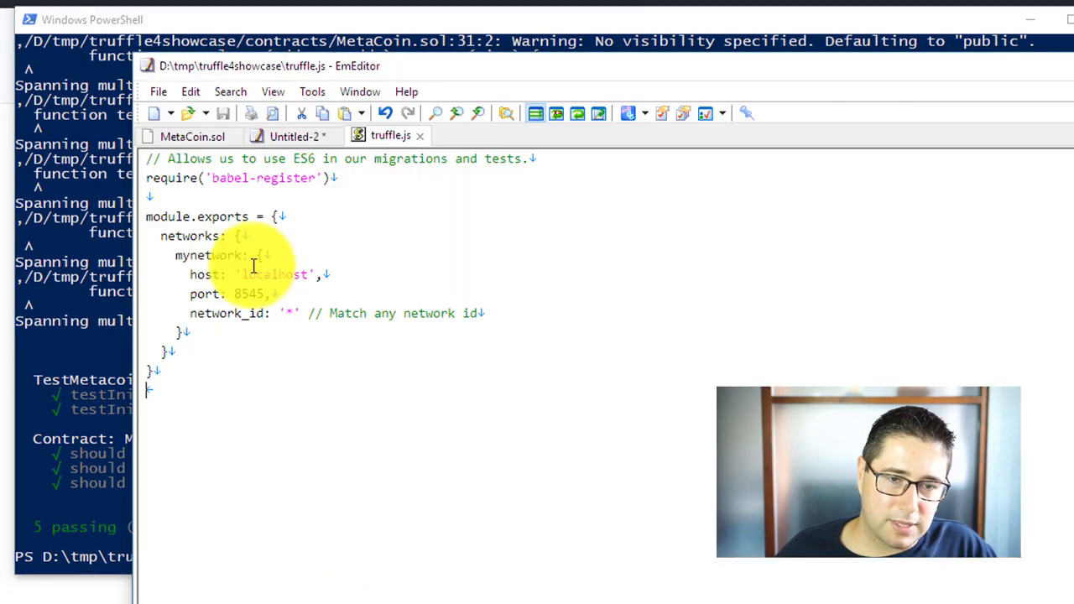
pyautogui.doubleClick(209, 255)
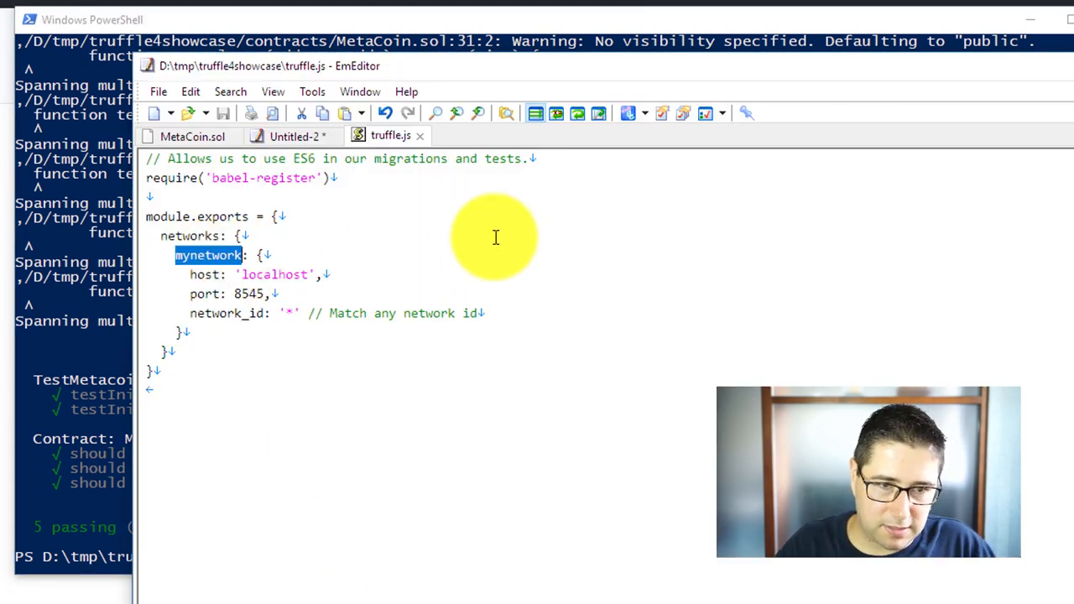
pyautogui.write('development')
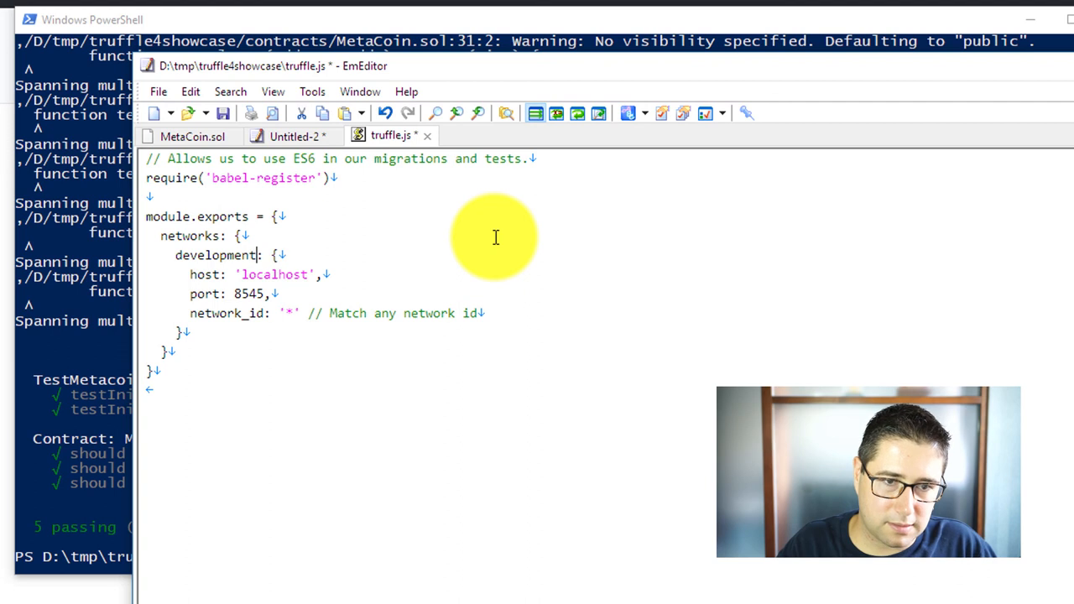